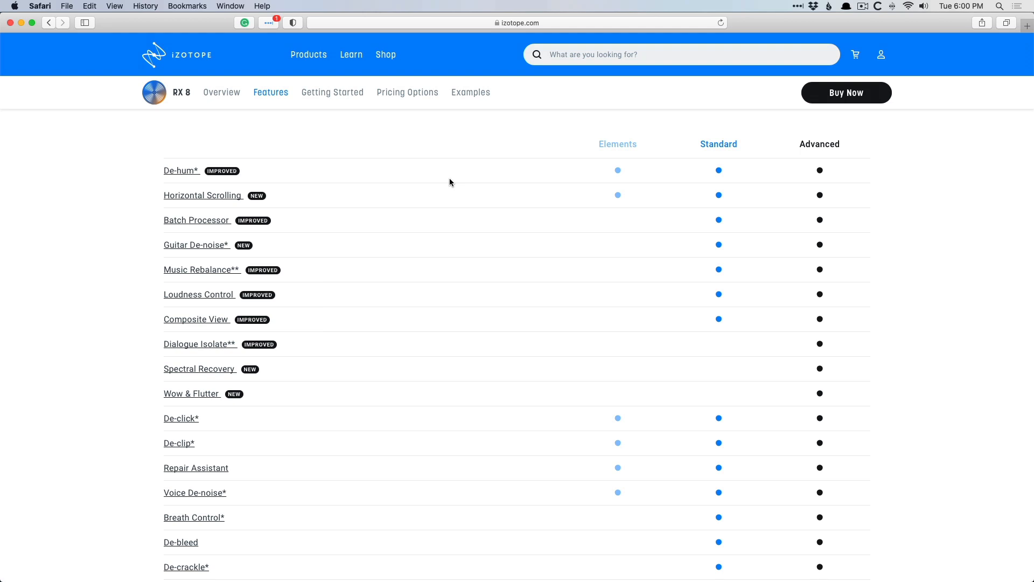
View the RX8.rxdoc music spectrogram, zoom in on a short stretch, and play it back.
scroll("down", 3)
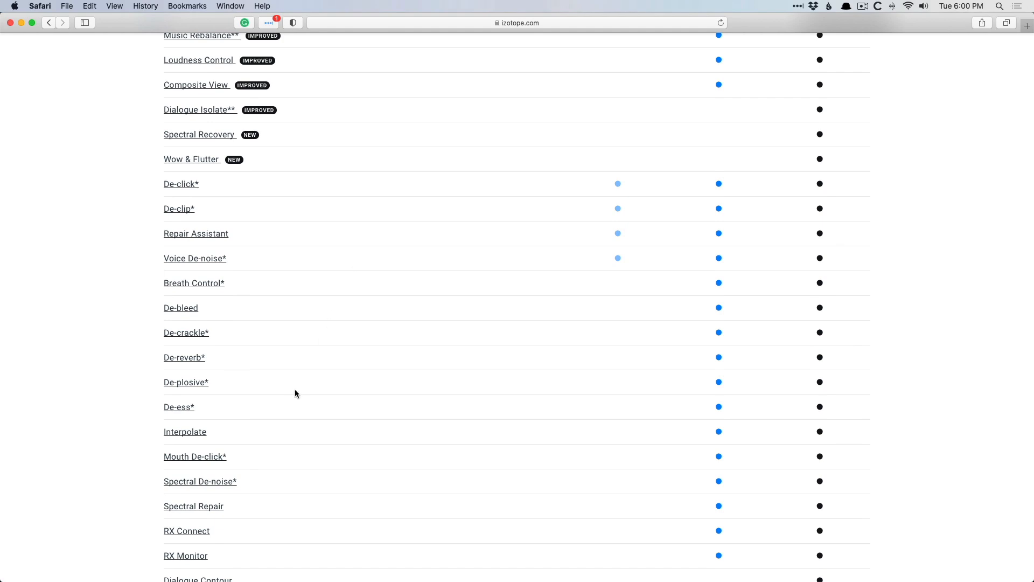
scroll("up", 3)
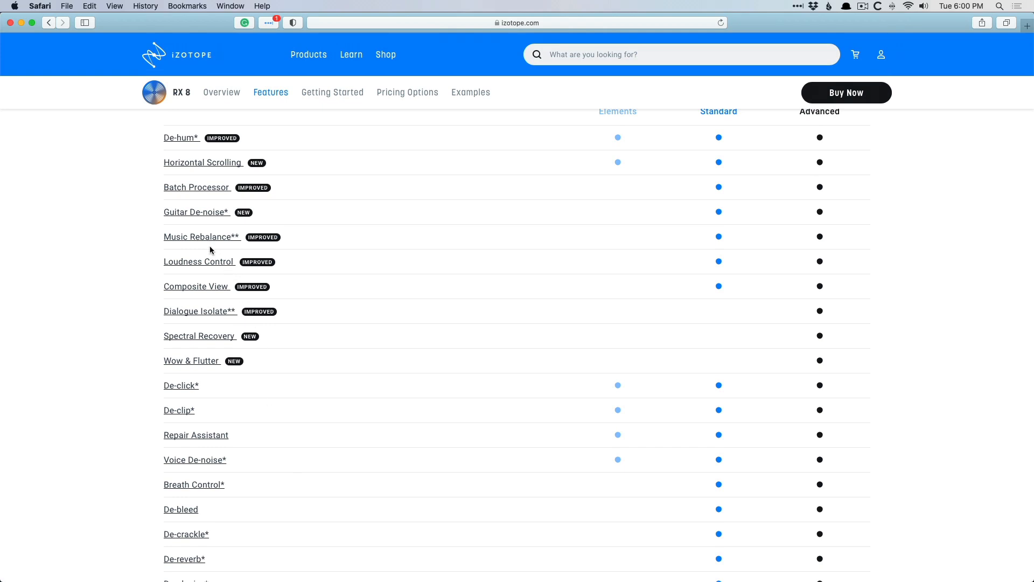
mouse_move(300, 259)
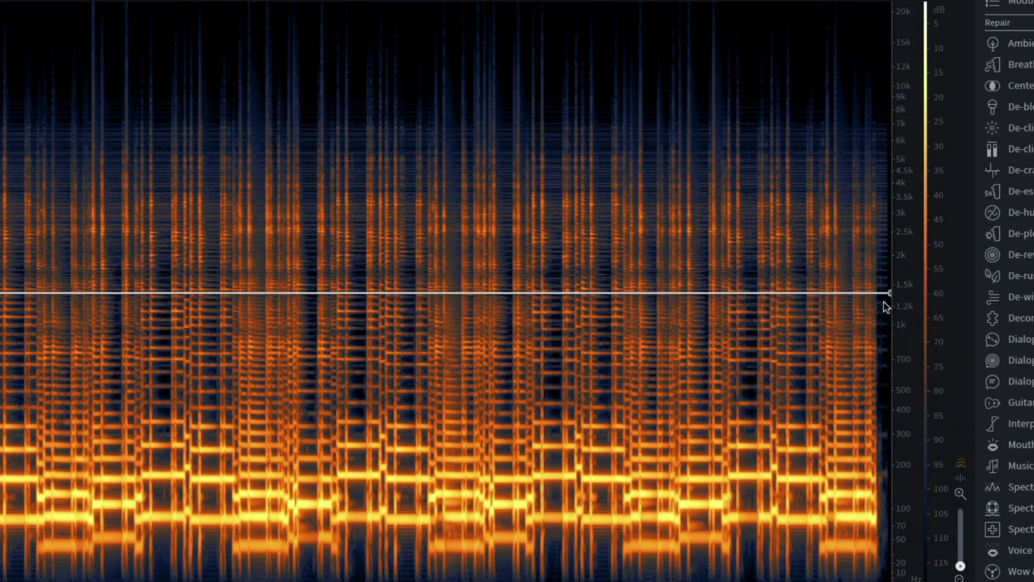
mouse_move(897, 69)
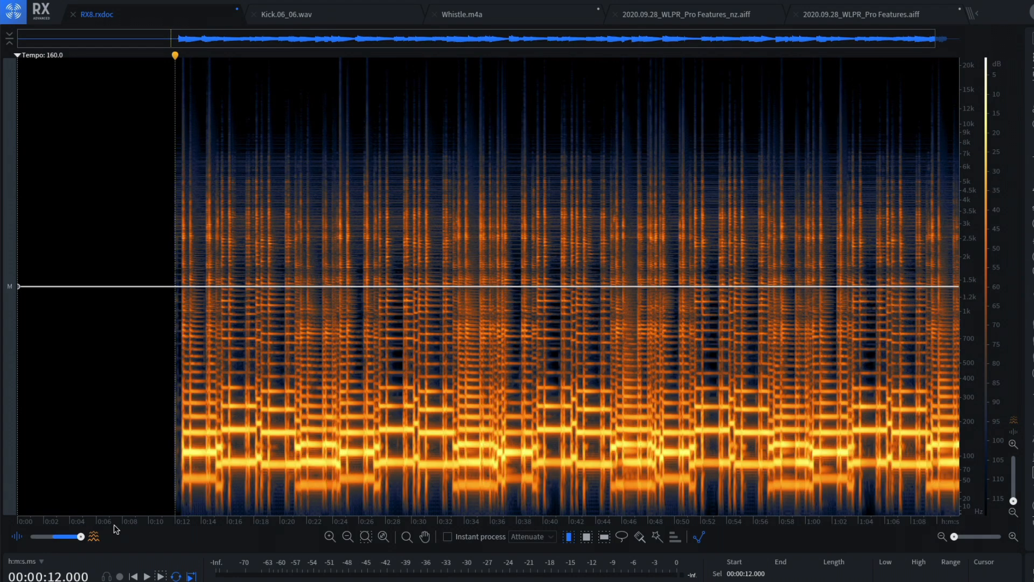
mouse_move(417, 322)
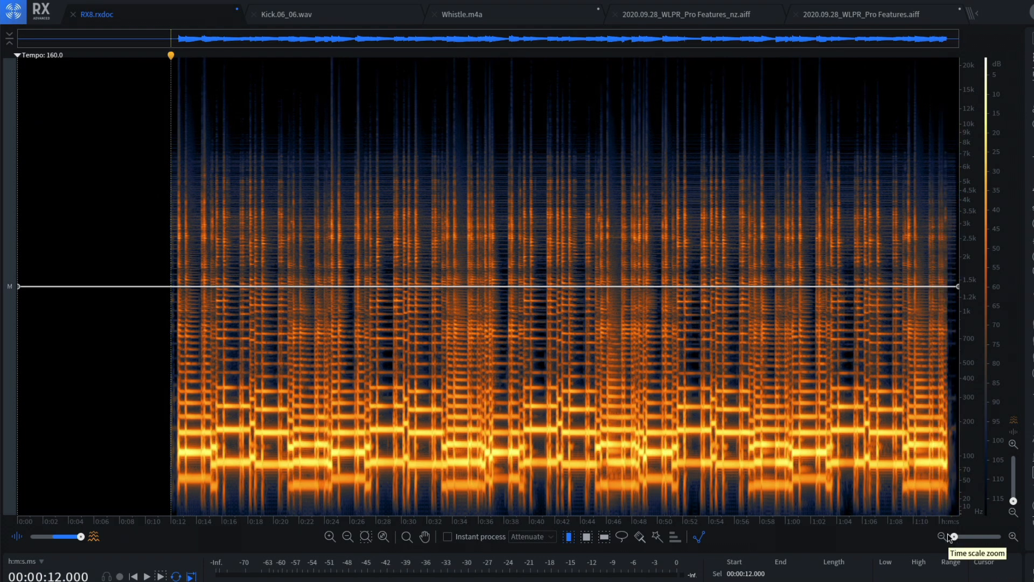
left_click(144, 576)
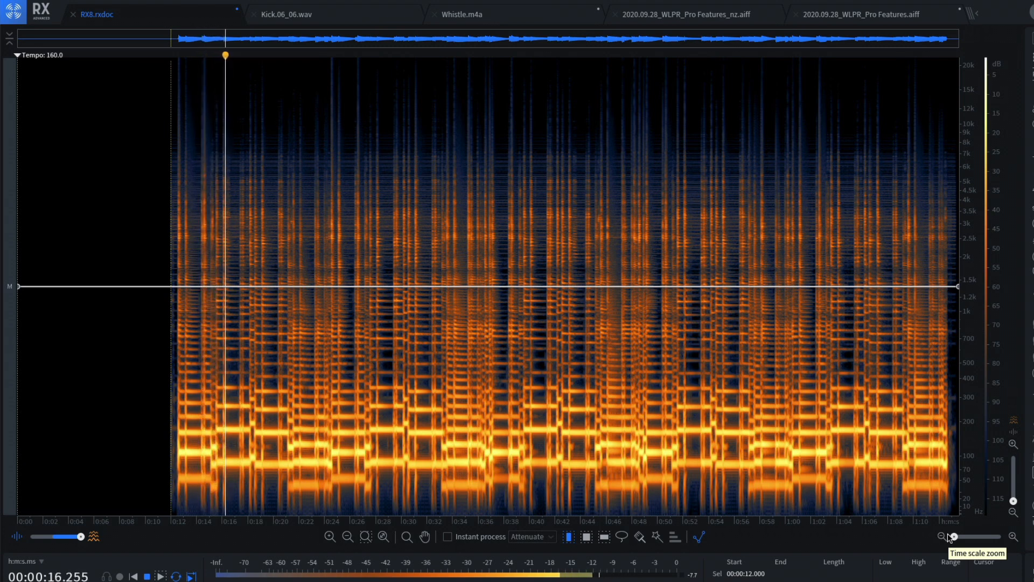
left_click(159, 576)
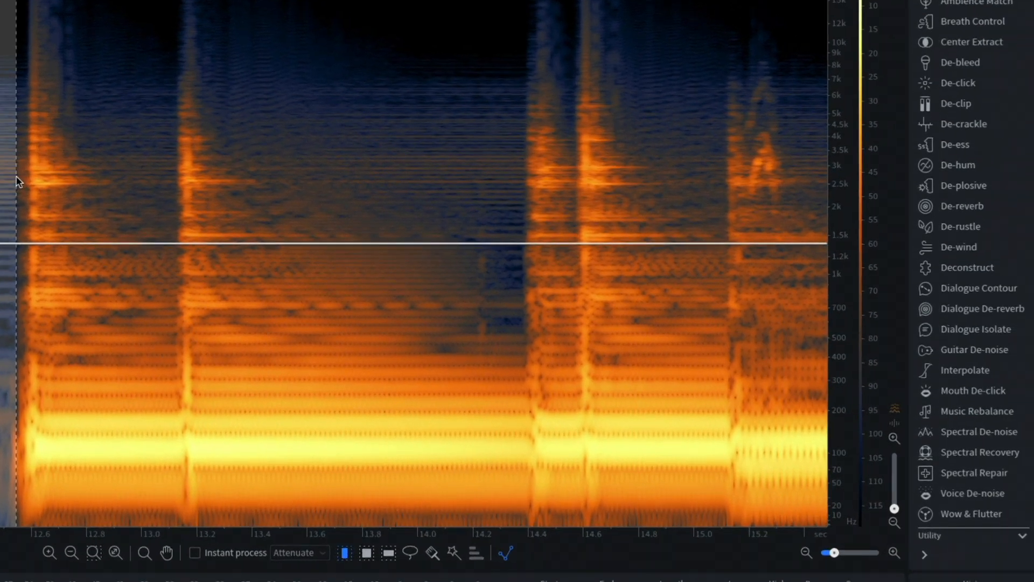
Select the short noise-only lead-in before the music begins.
left_click(969, 349)
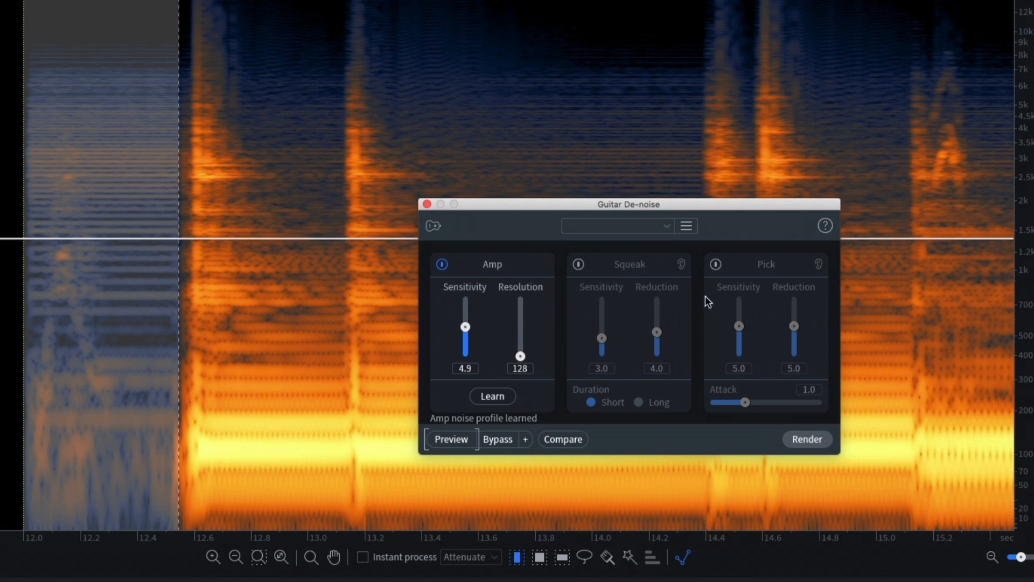
mouse_move(497, 407)
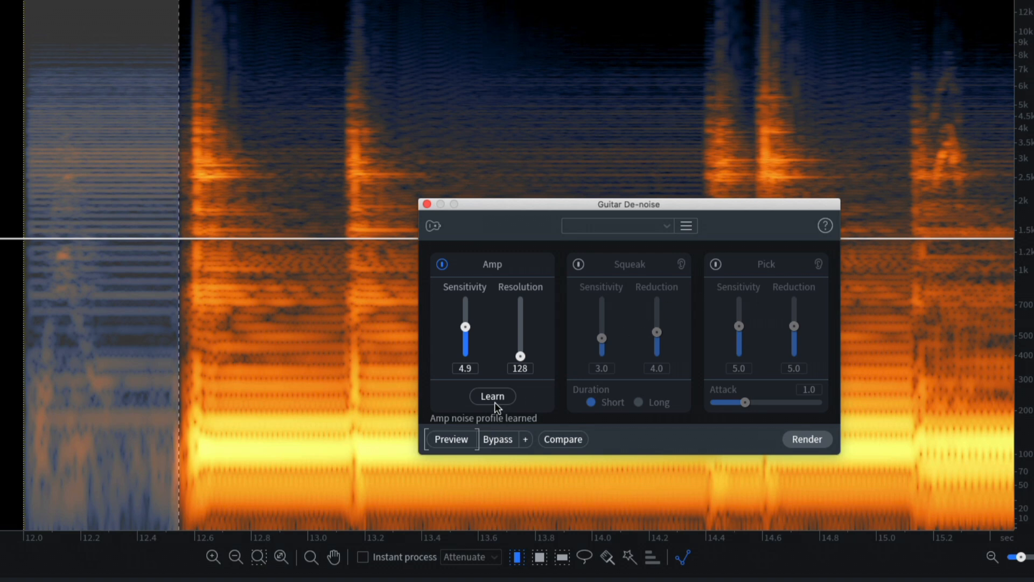
mouse_move(494, 401)
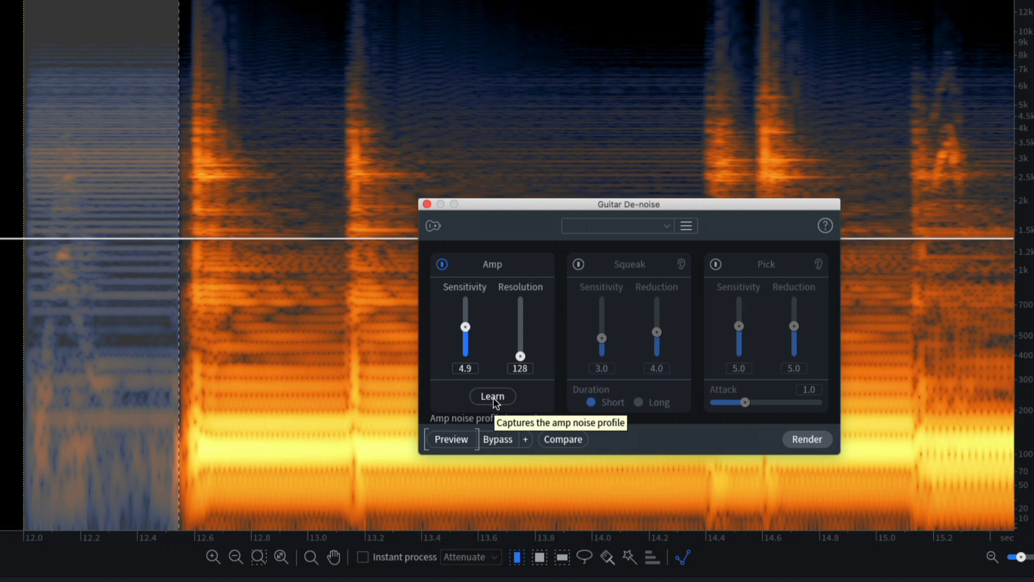
Learn the amp noise profile from the 12.000–12.546 s lead-in selection.
left_click(492, 396)
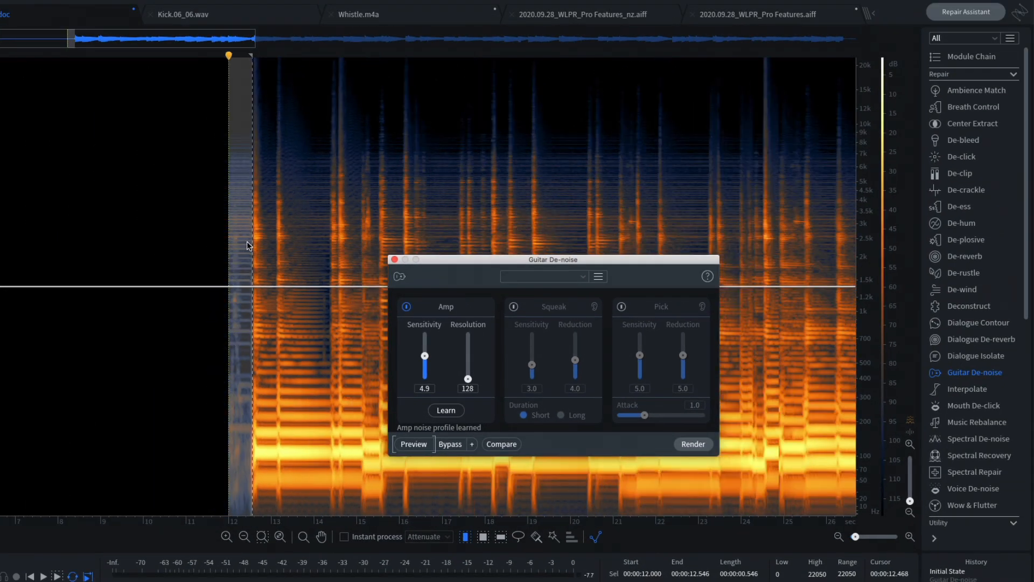
left_click(413, 444)
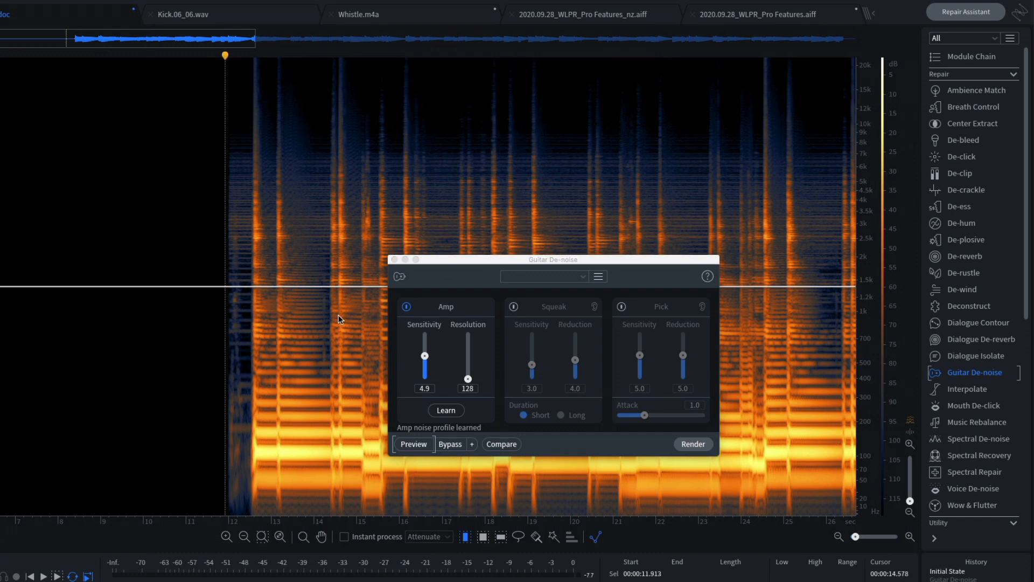
left_click(413, 444)
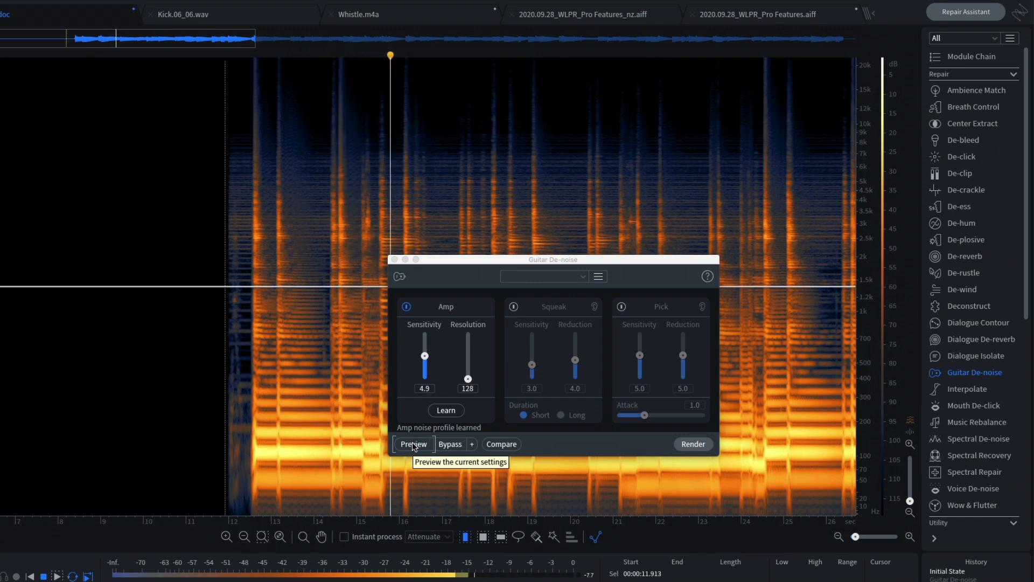
left_click(411, 443)
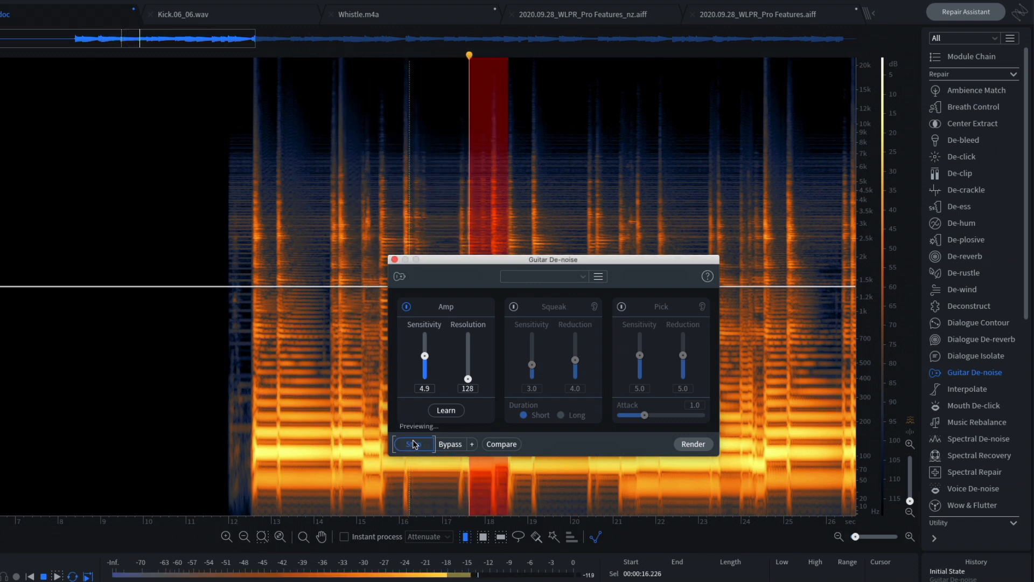
left_click(413, 443)
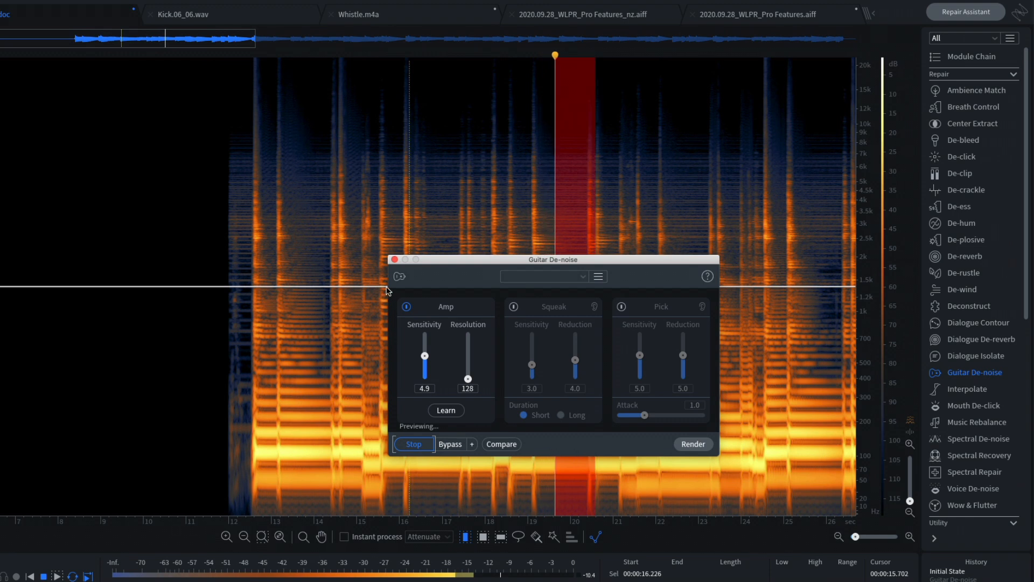
left_click(414, 443)
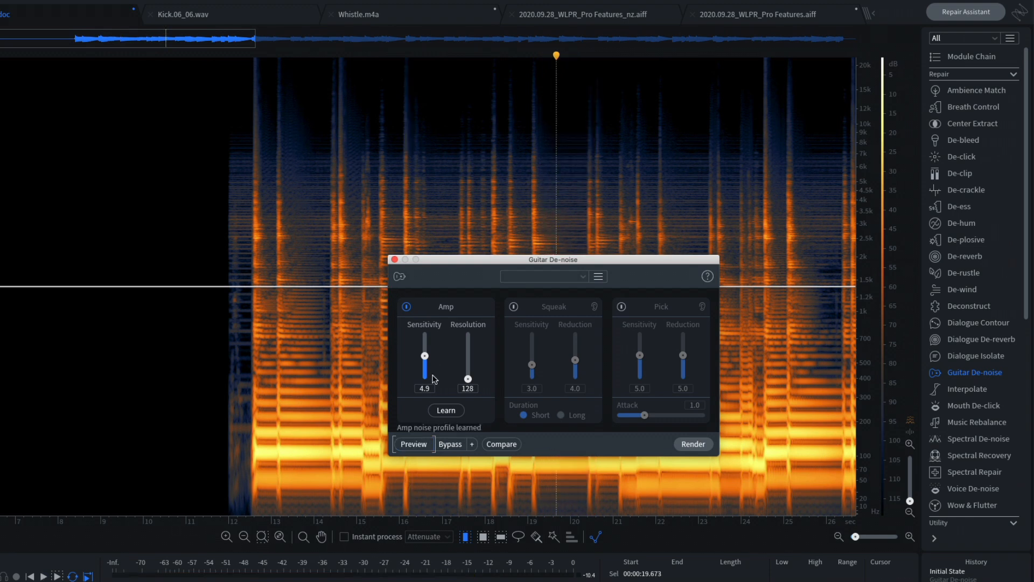
mouse_move(405, 289)
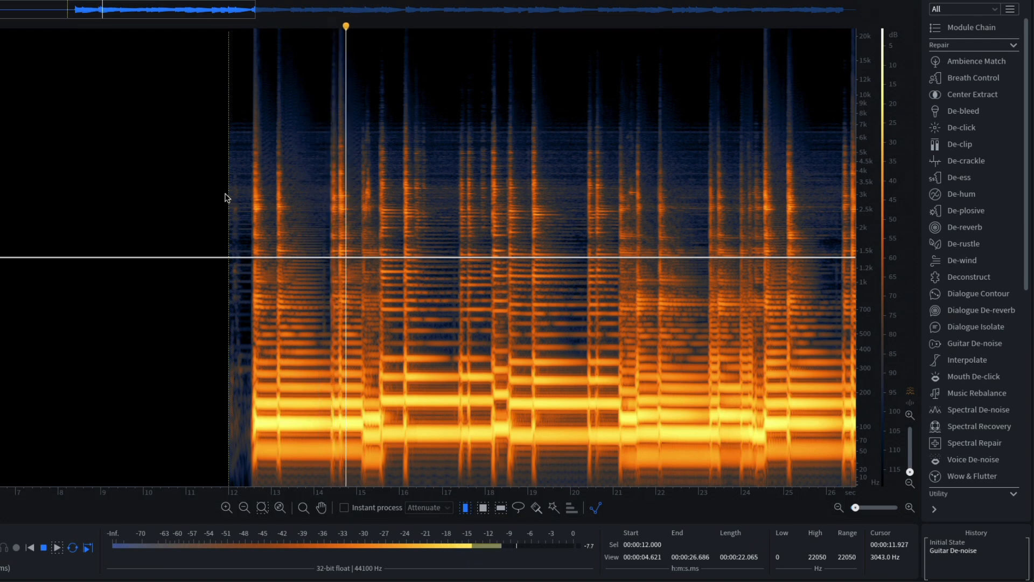
Render Guitar De-noise on the music, close it, and bring up Kick.06_06.wav.
left_click(102, 6)
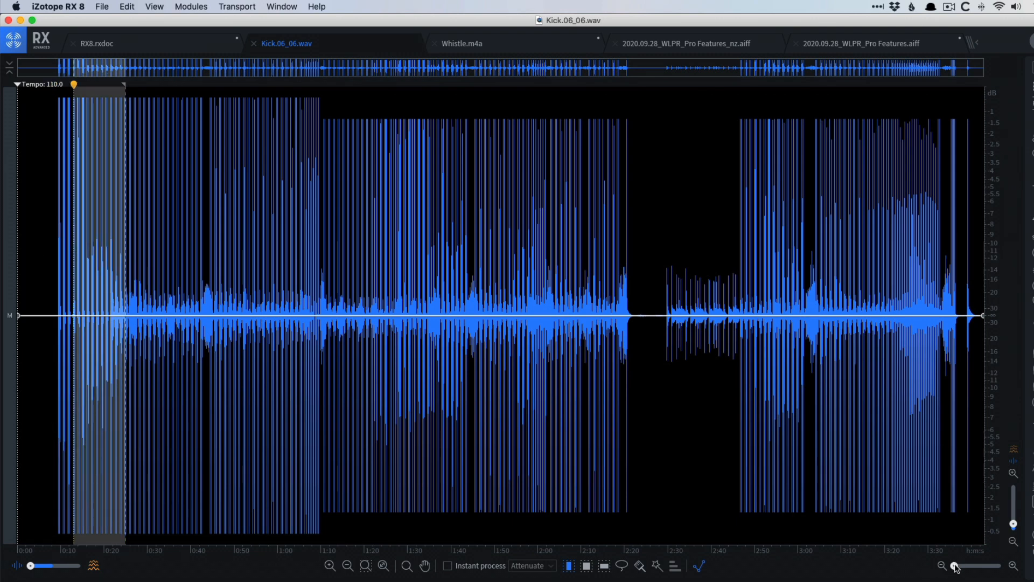
Zoom in on individual kick hits in Kick.06_06.wav with De-clip open.
left_click(957, 566)
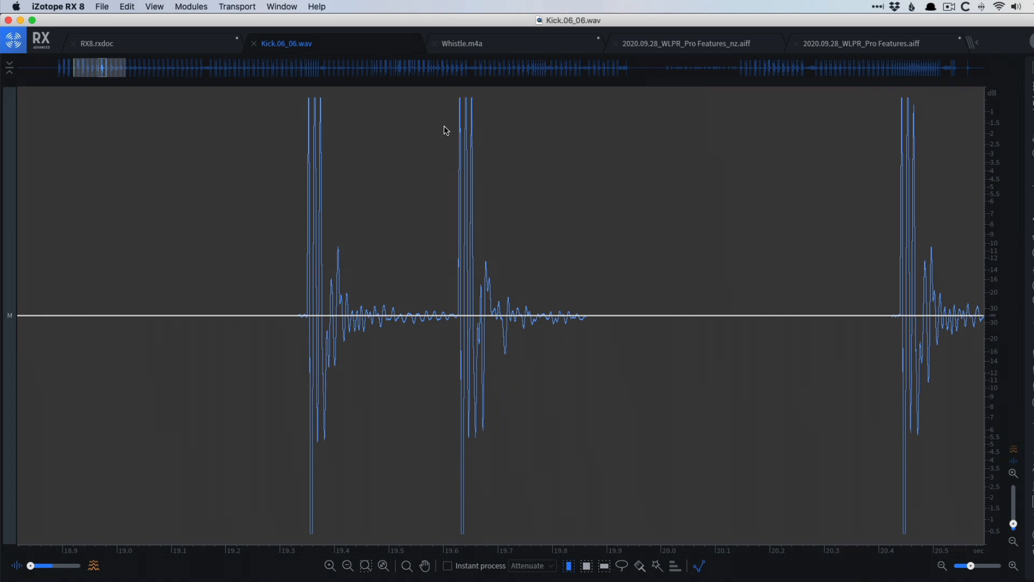
left_click(347, 565)
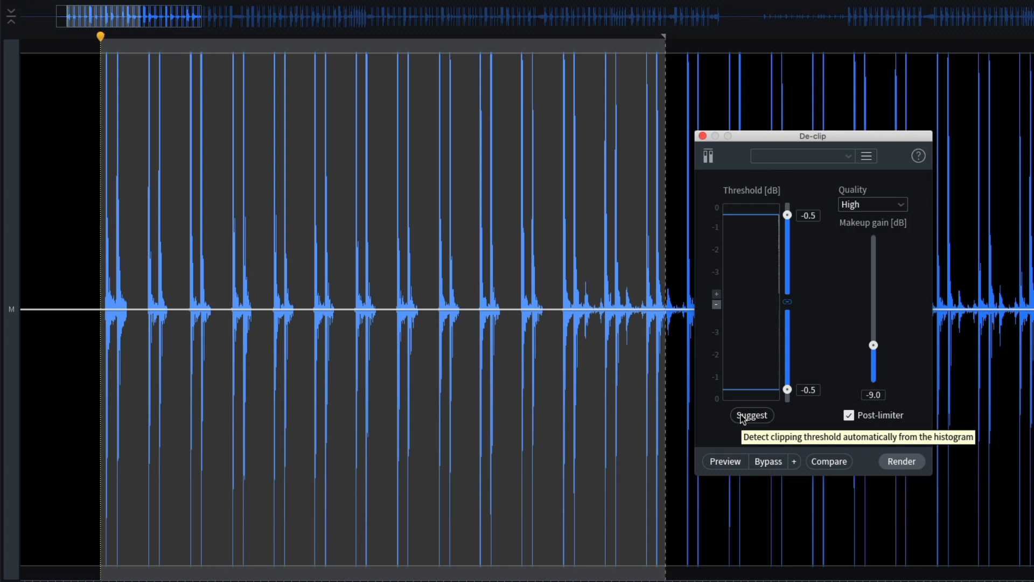
mouse_move(856, 199)
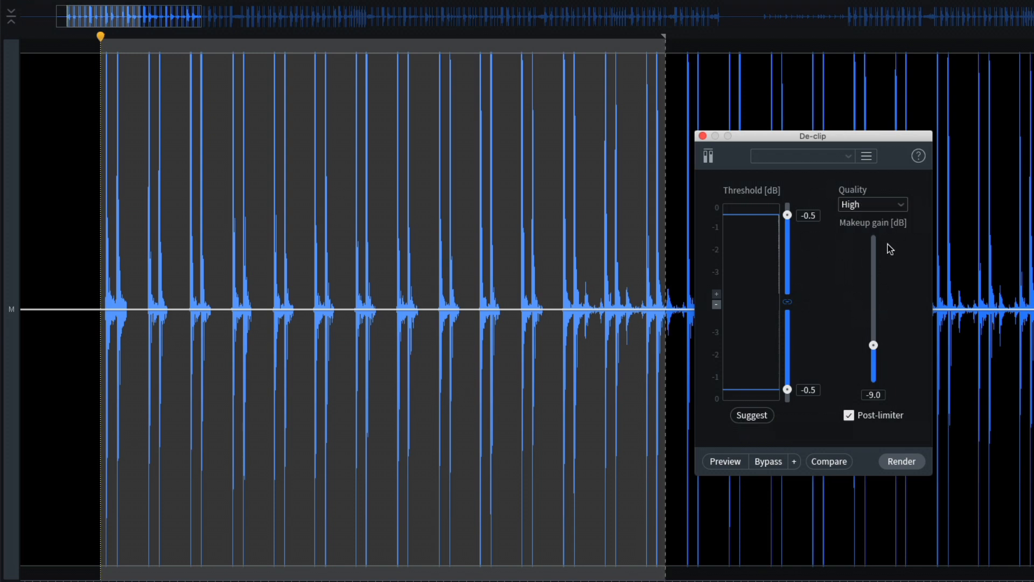
mouse_move(872, 387)
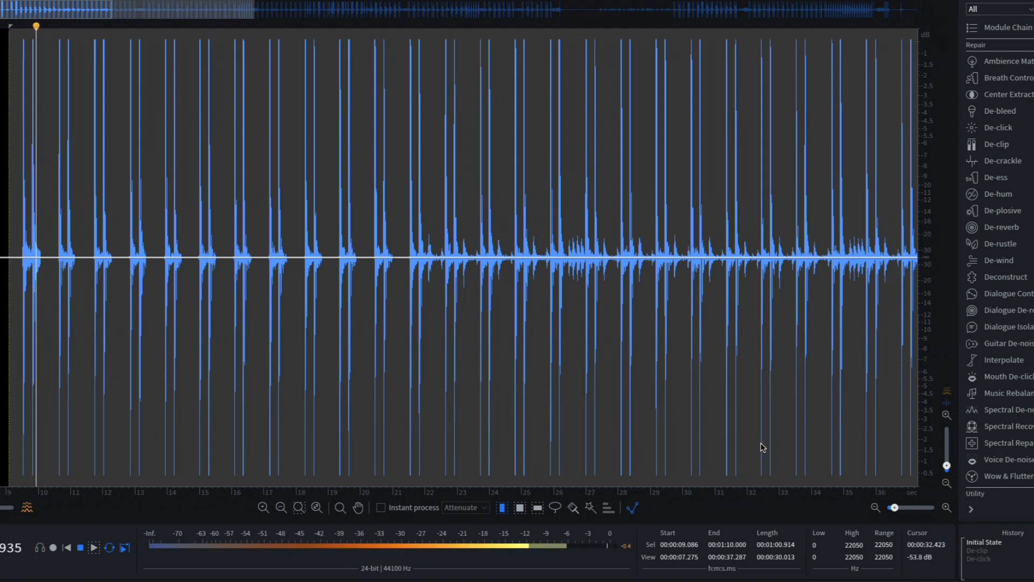
Return to the post-De-clip history state and adjust the horizontal zoom.
left_click(996, 144)
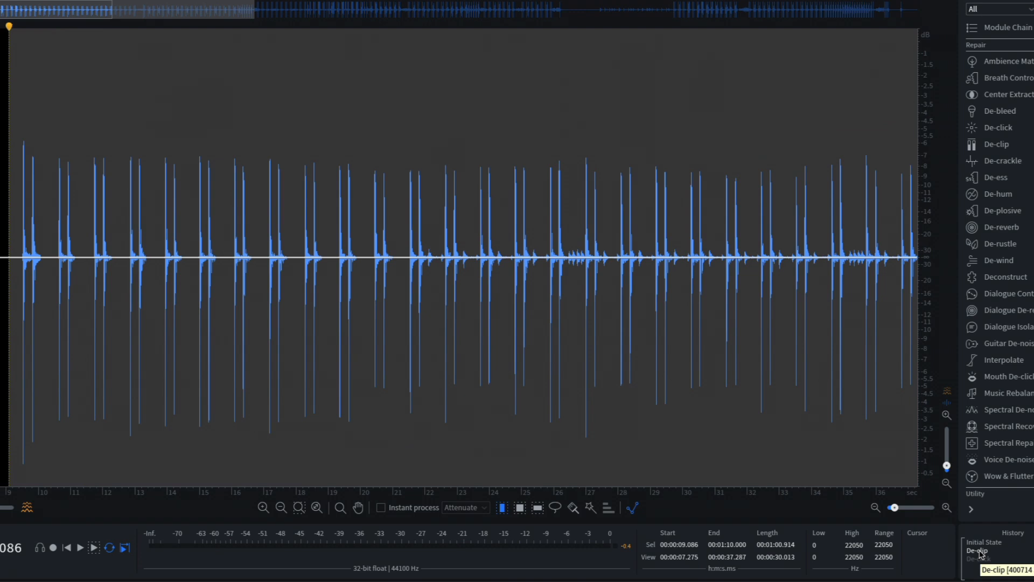
mouse_move(897, 508)
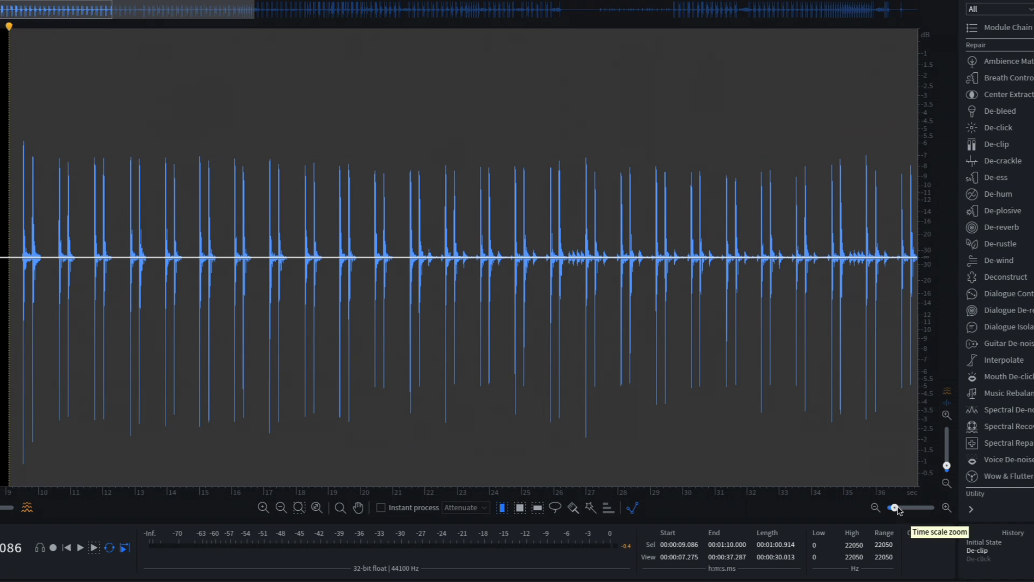
left_click(460, 14)
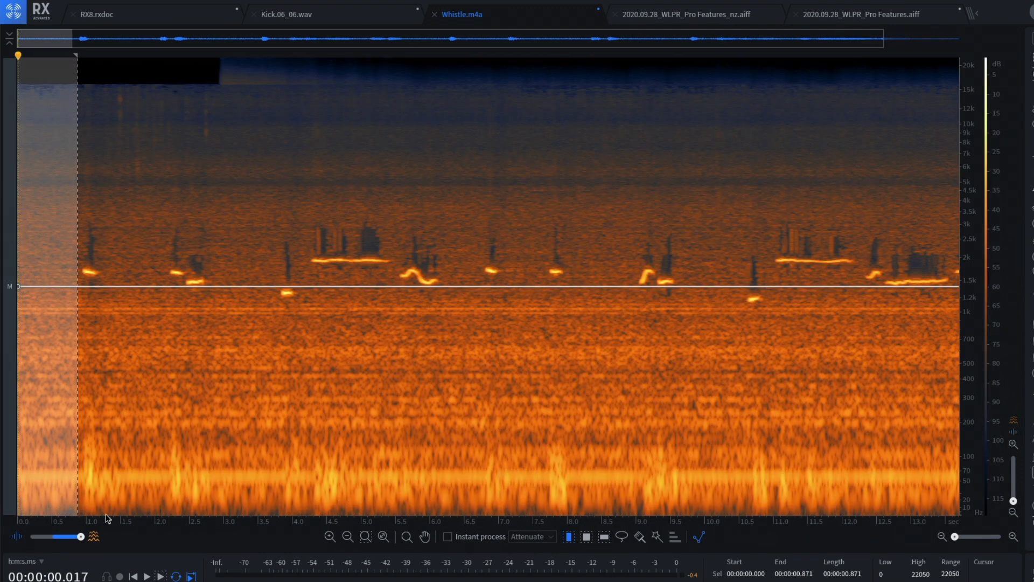
mouse_move(985, 562)
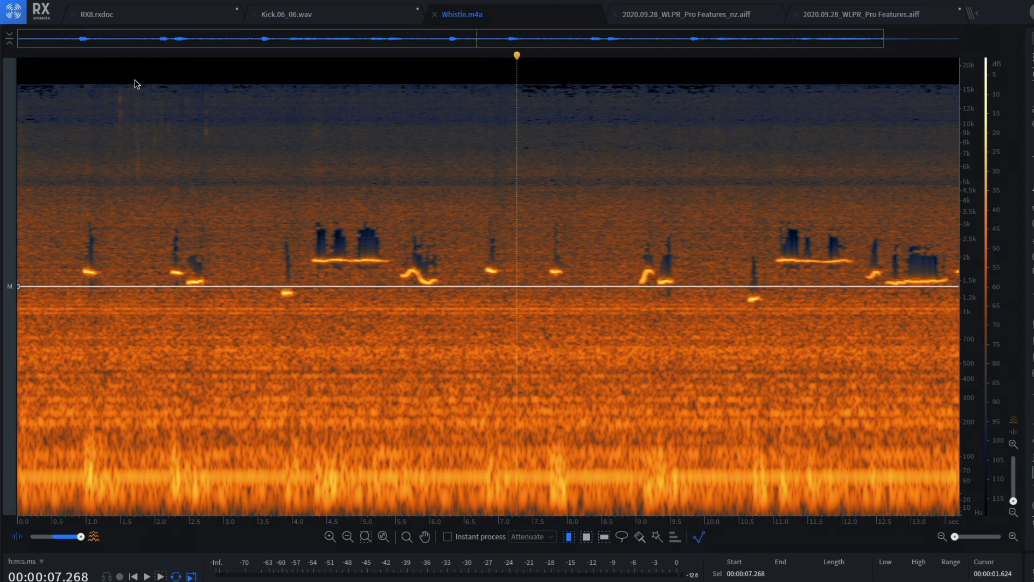
mouse_move(397, 96)
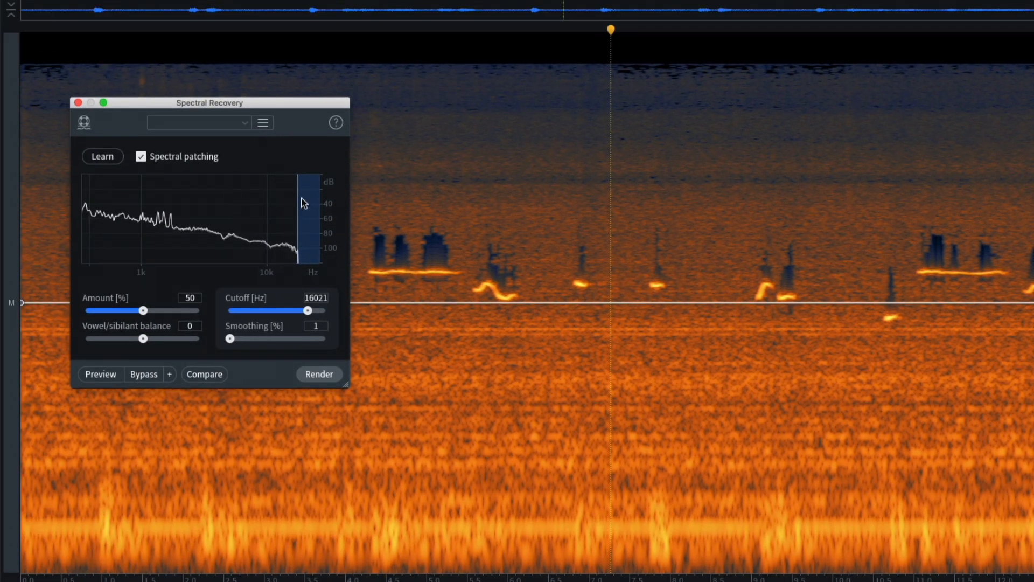
mouse_move(251, 186)
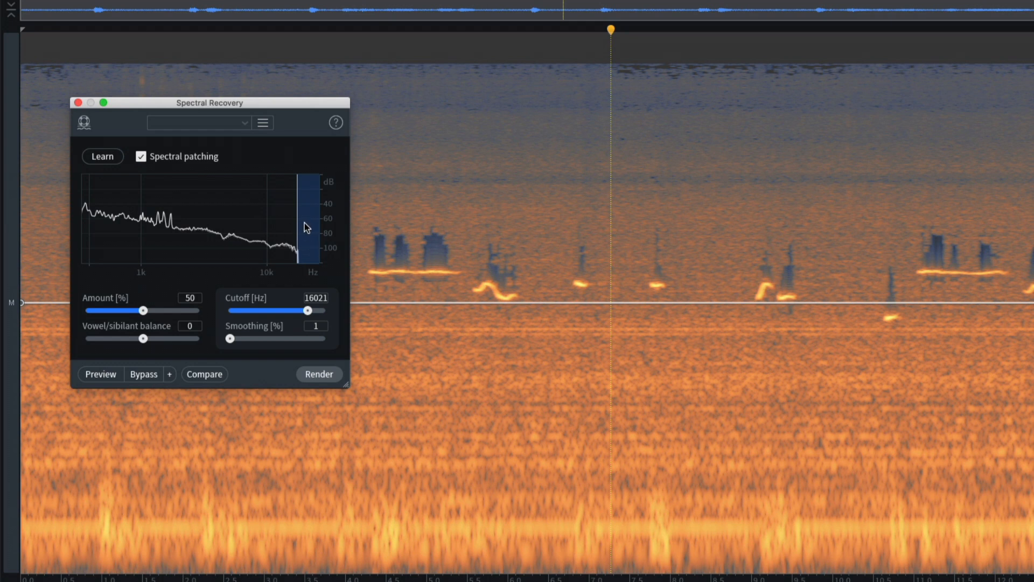
mouse_move(124, 302)
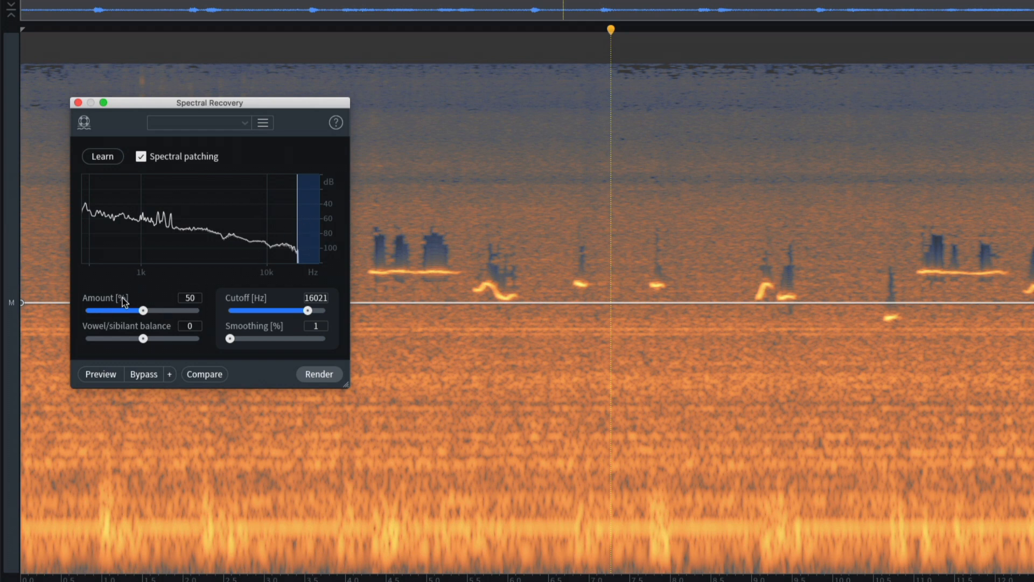
mouse_move(310, 310)
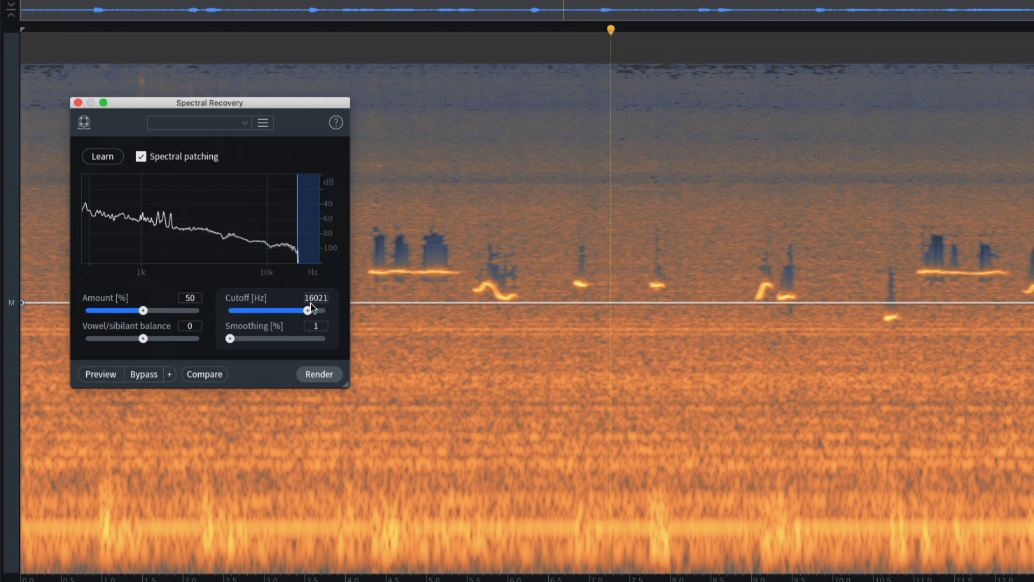
mouse_move(326, 375)
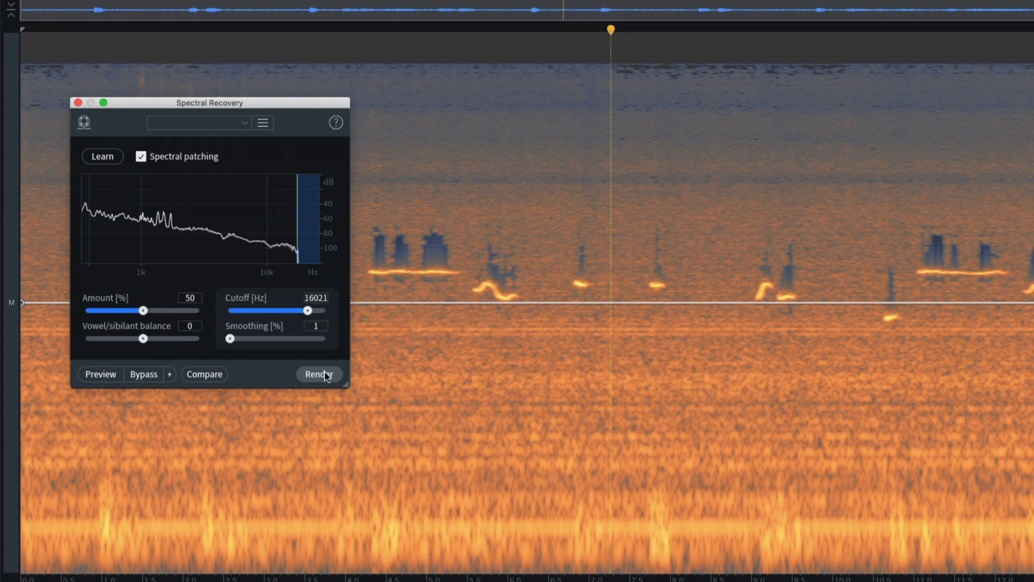
Render Spectral Recovery on Whistle.m4a with Amount 50% and Cutoff 16021 Hz.
left_click(318, 374)
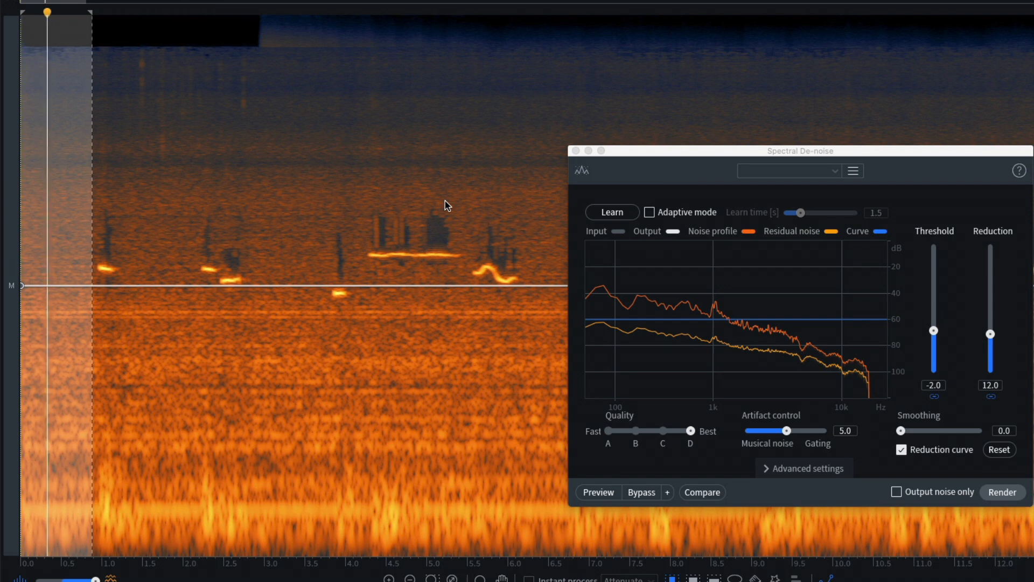
Clear the selection and render Spectral De-noise at Threshold -2, Reduction 12.
left_click(1002, 491)
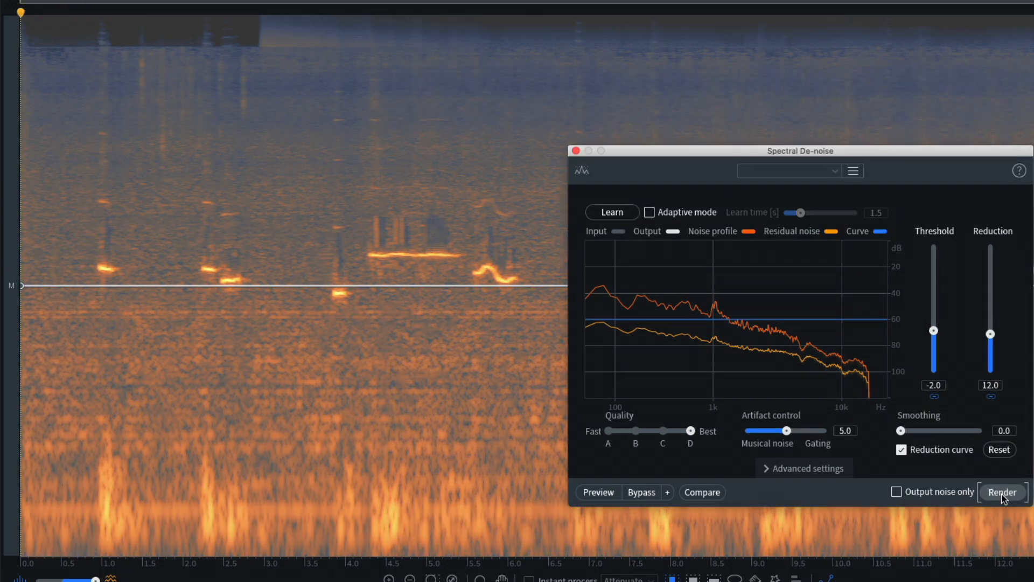
left_click(1002, 491)
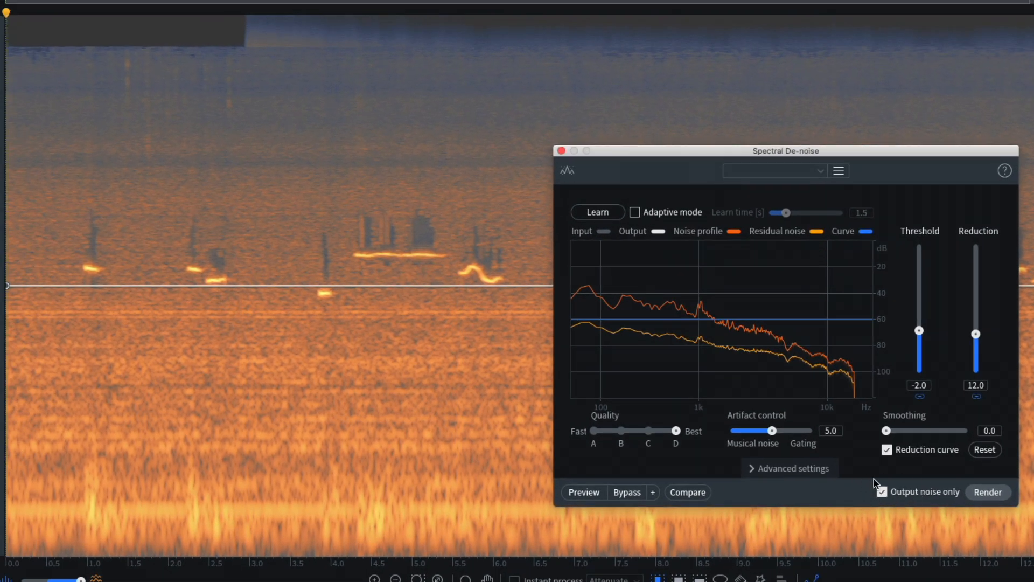
Audition only the removed noise, then retune to Threshold -6 and Reduction 9.
left_click(583, 492)
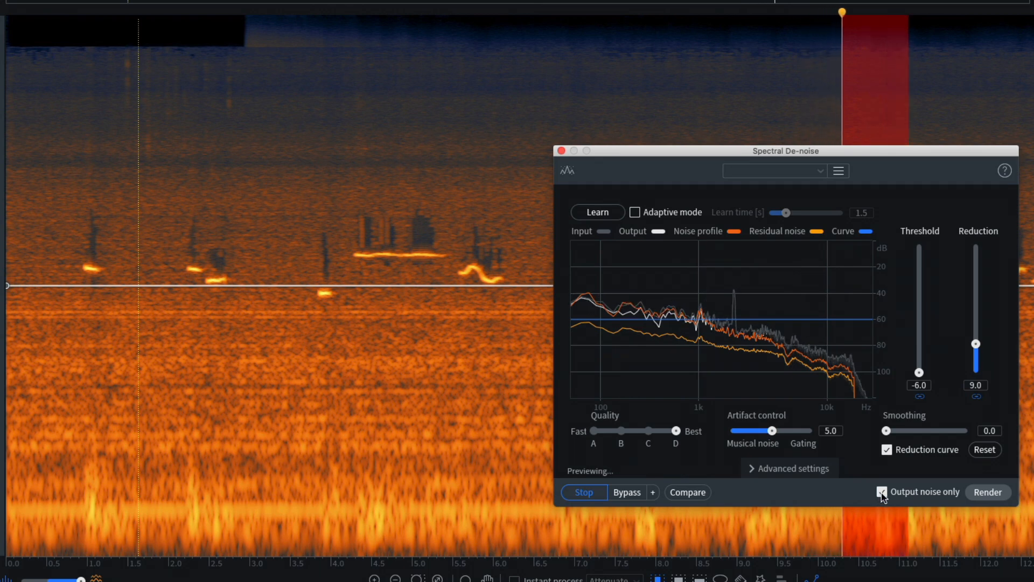
left_click(583, 492)
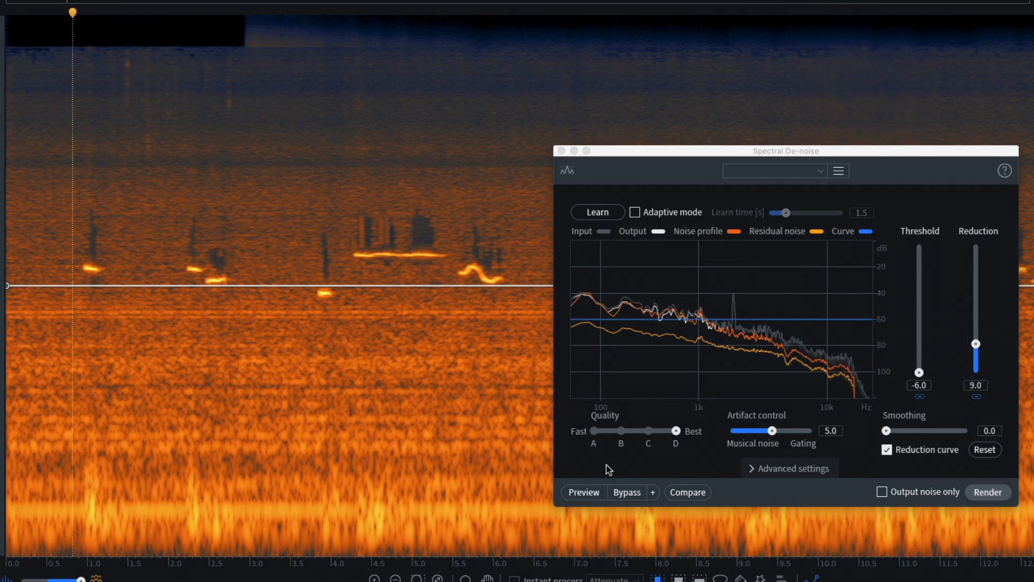
left_click(583, 491)
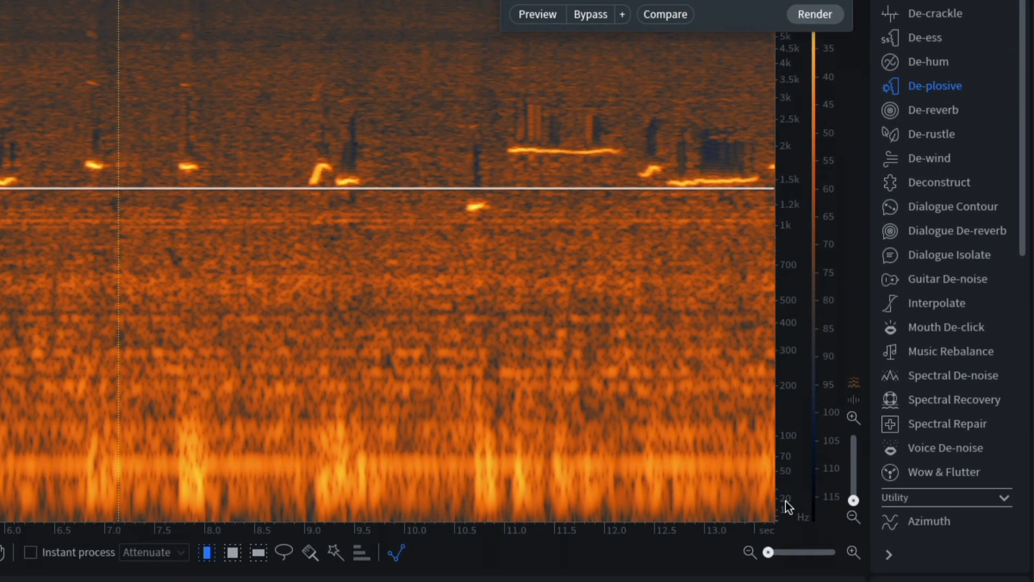
Open the De-plosive module at its default sensitivity and strength of 5.
left_click(815, 14)
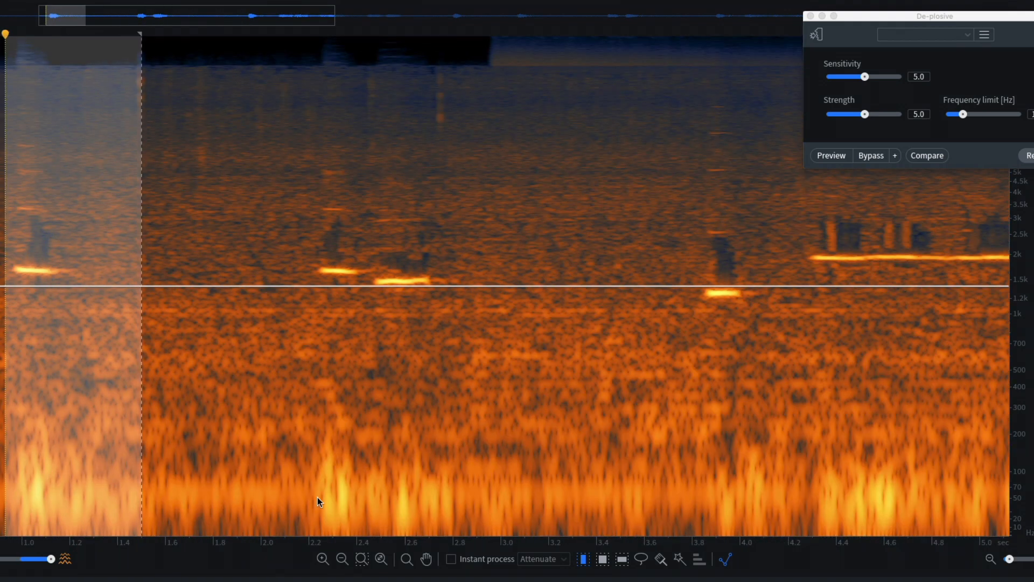
mouse_move(800, 302)
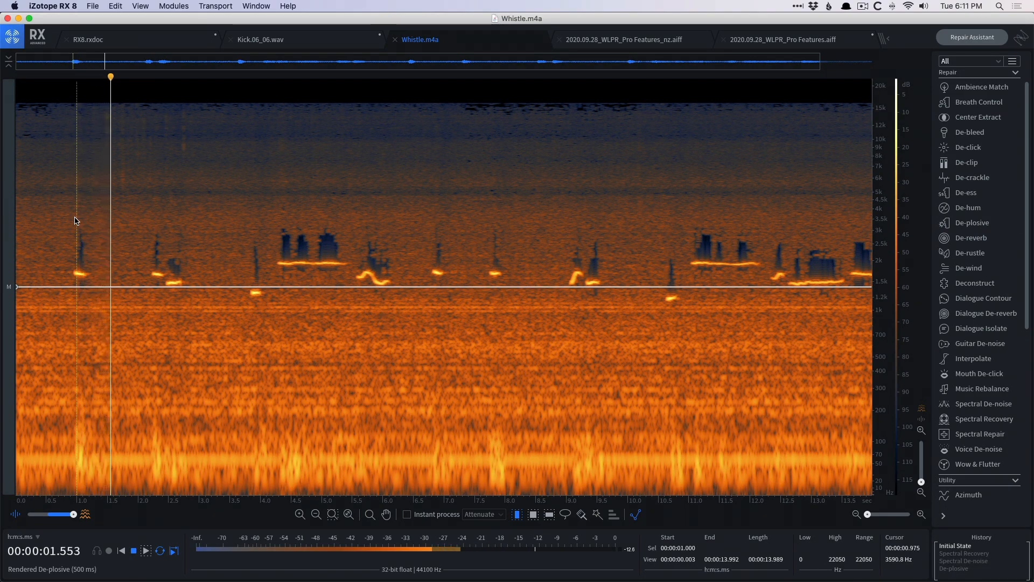
Render De-plosive on the whistle recording and set the playback position near its start.
left_click(234, 236)
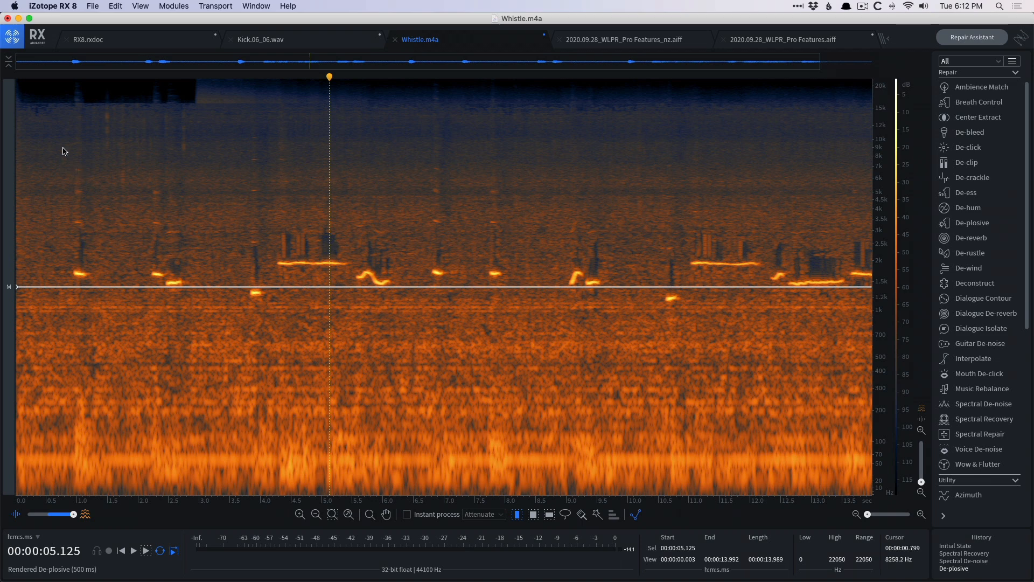
Switch to the 2020.09.28_WLPR_Pro Features_nz.aiff stereo recording.
left_click(622, 38)
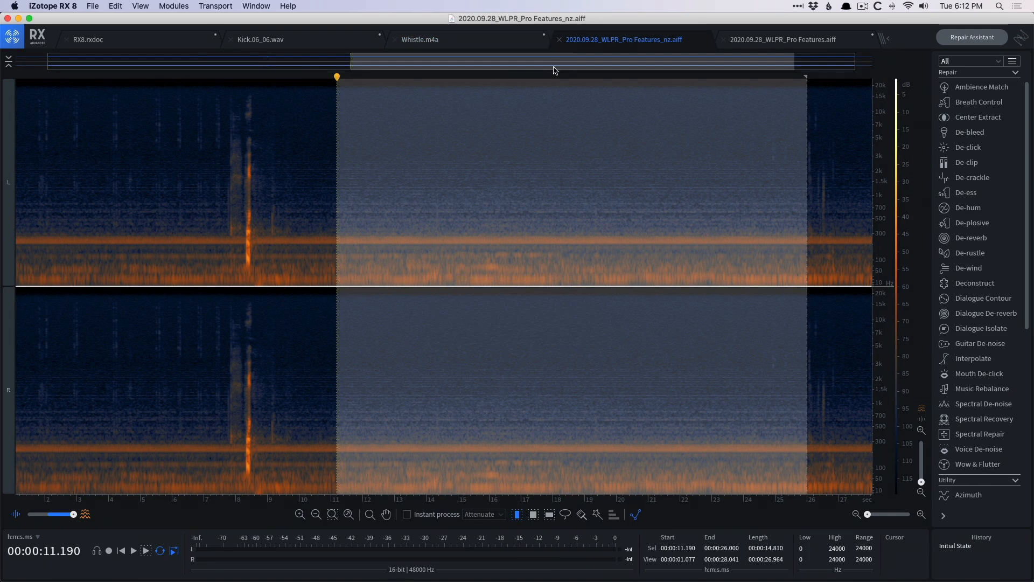
mouse_move(555, 73)
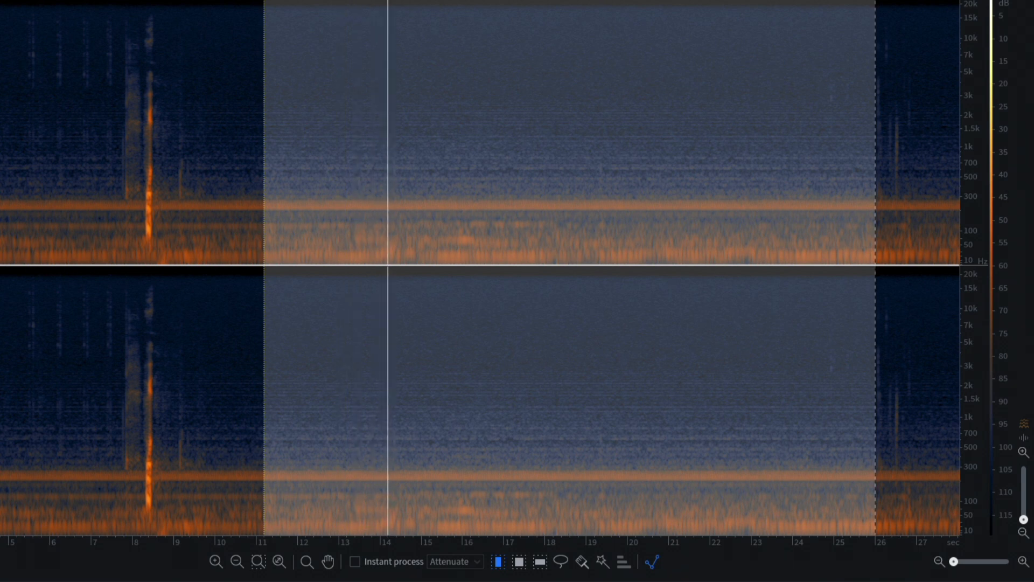
Play back the marked noise-only stretch from about 11 to 26 seconds.
left_click(468, 277)
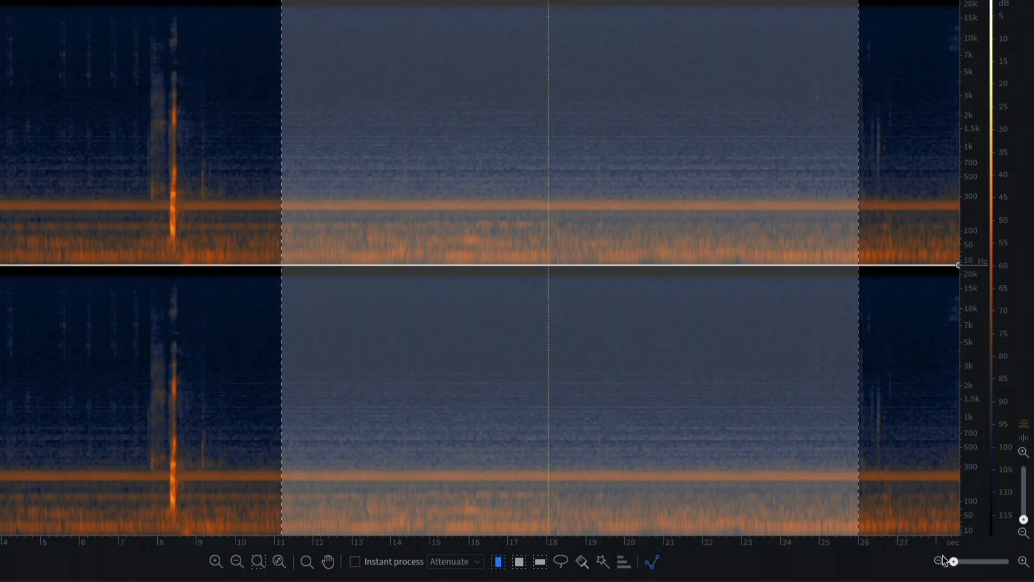
mouse_move(932, 561)
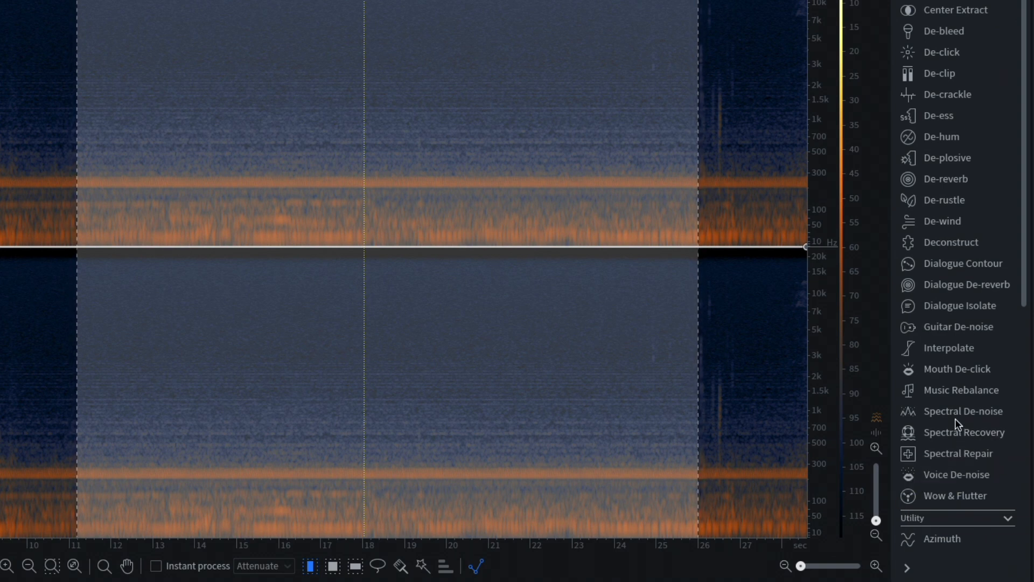
Open Spectral De-noise over the nz recording's noise-only selection.
left_click(964, 410)
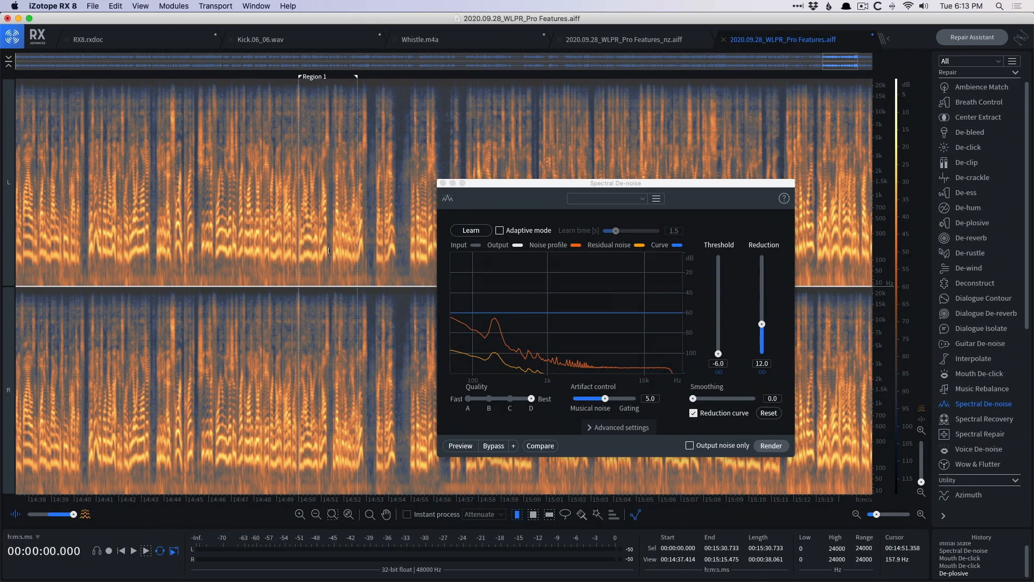
Play the voiceover from Region 1 and close the Spectral De-noise window.
left_click(338, 270)
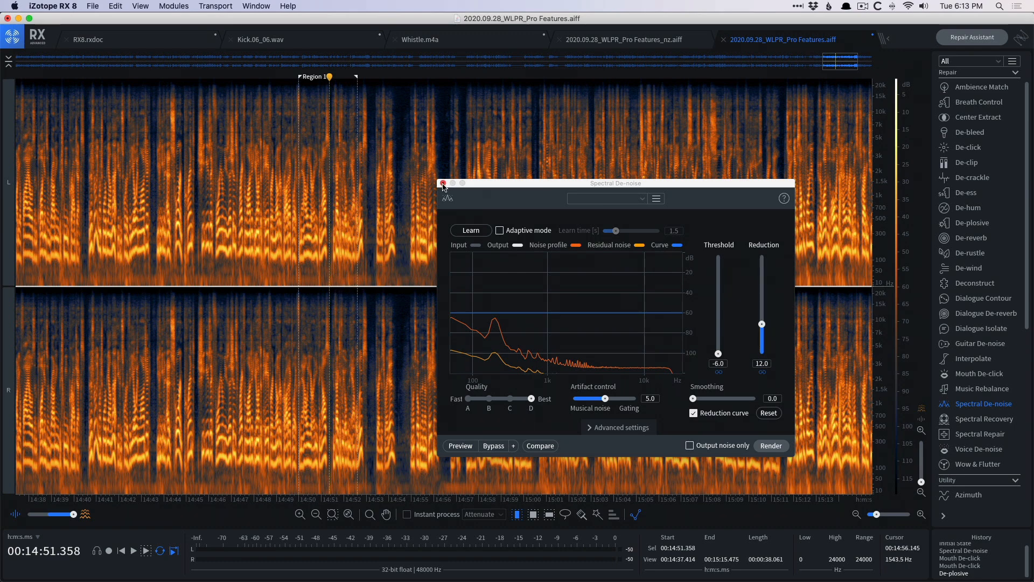
left_click(442, 183)
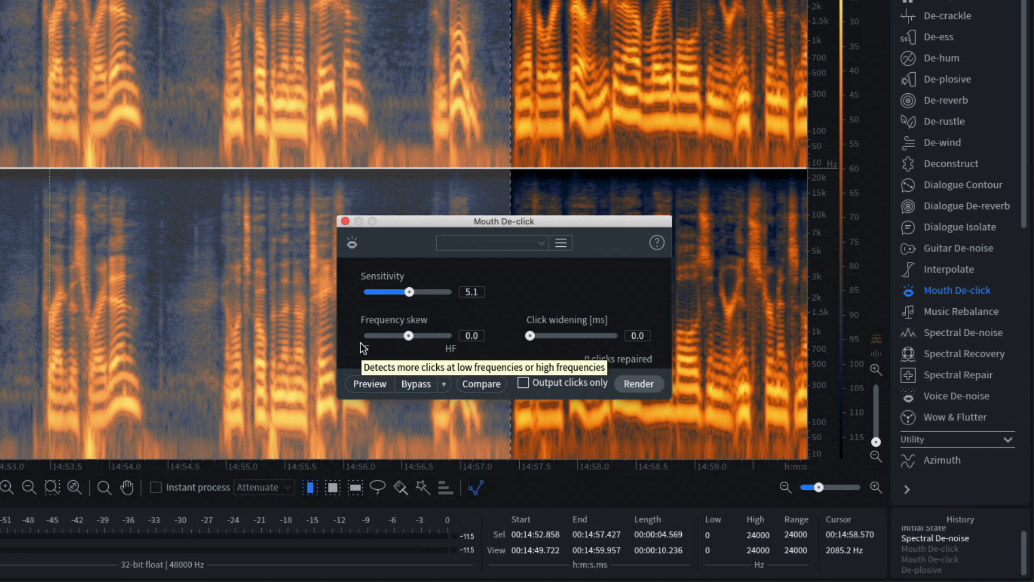
mouse_move(398, 342)
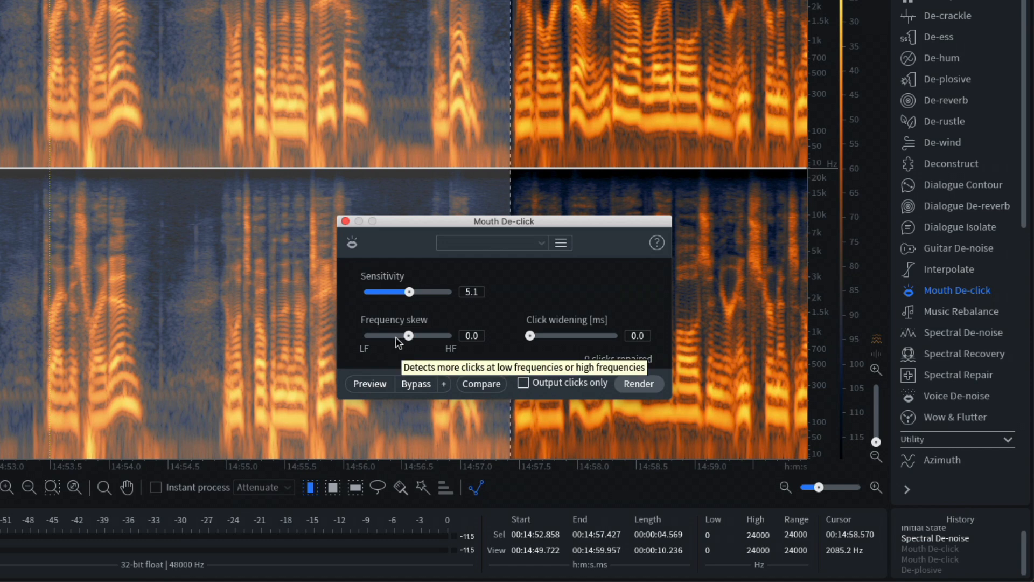
mouse_move(412, 279)
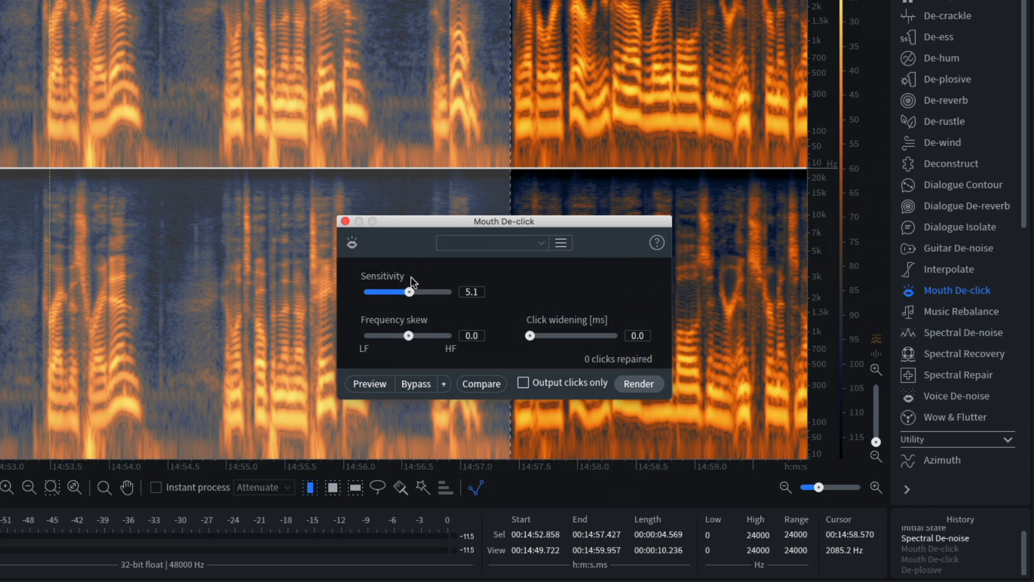
mouse_move(583, 343)
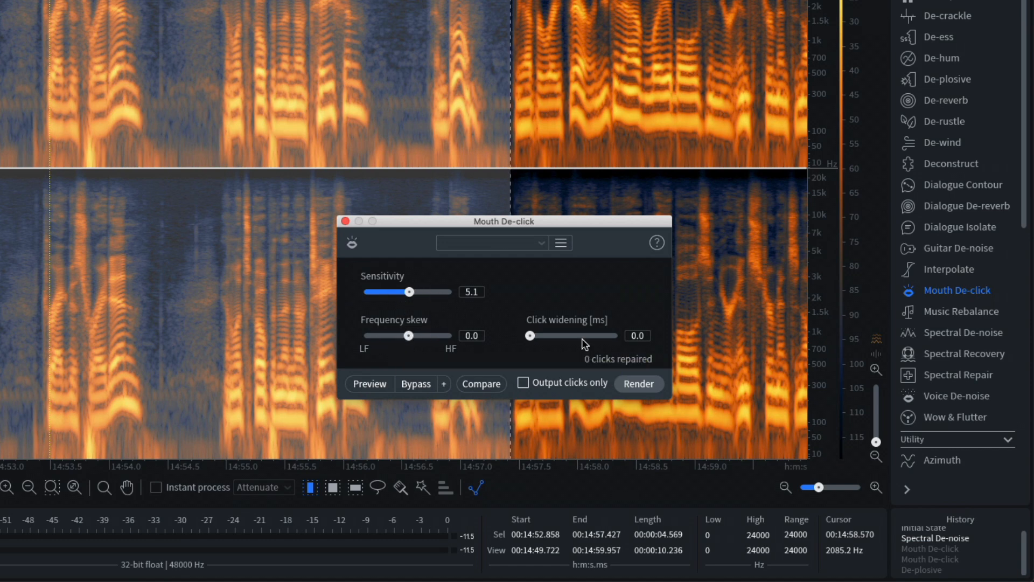
mouse_move(587, 340)
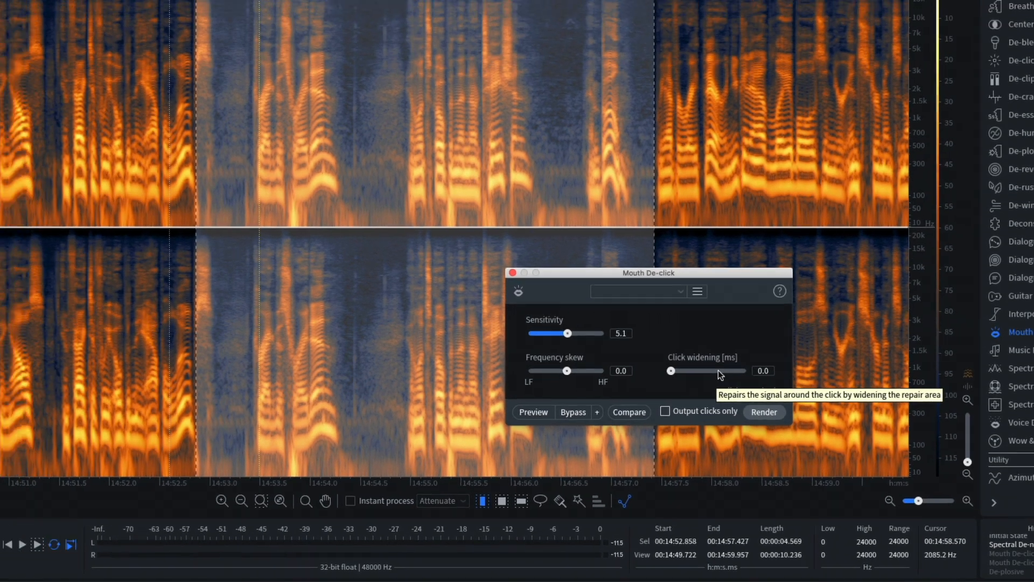
Render Mouth De-click at sensitivity 5.1, frequency skew 0 and click widening 0.
left_click(532, 412)
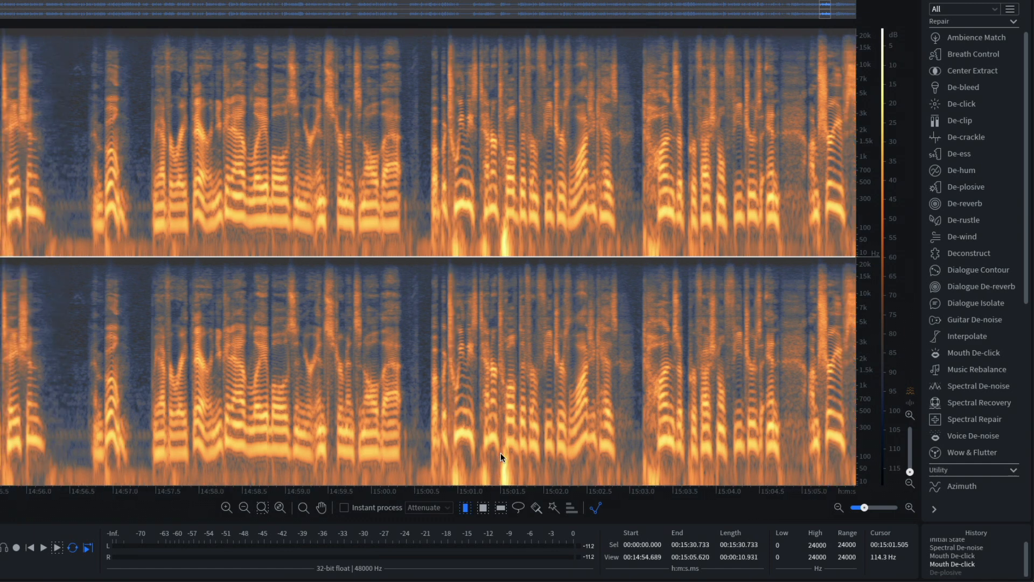
mouse_move(649, 464)
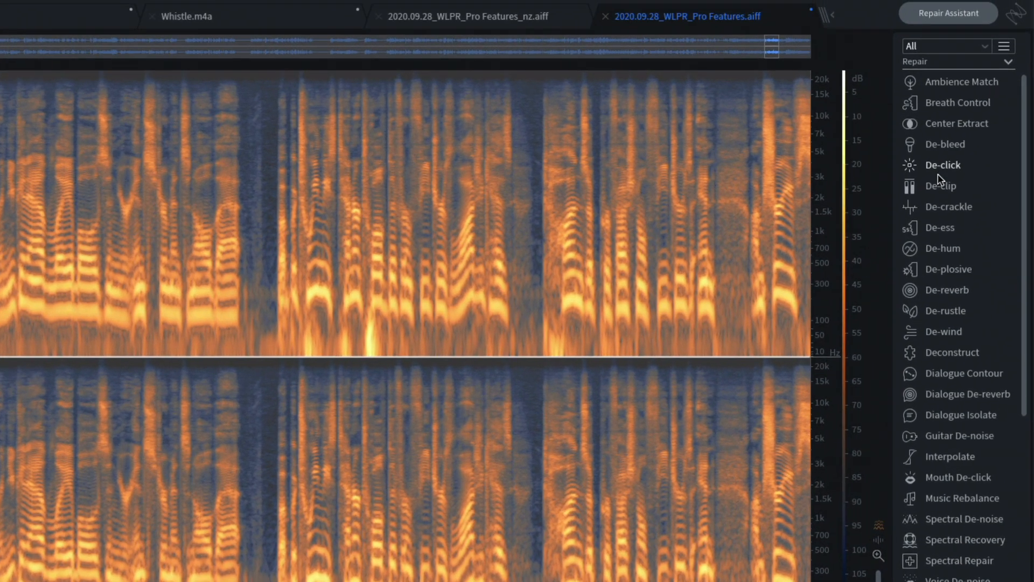
Open De-plosive for the voiceover at sensitivity 5, strength 5 and a 150 Hz limit.
left_click(949, 268)
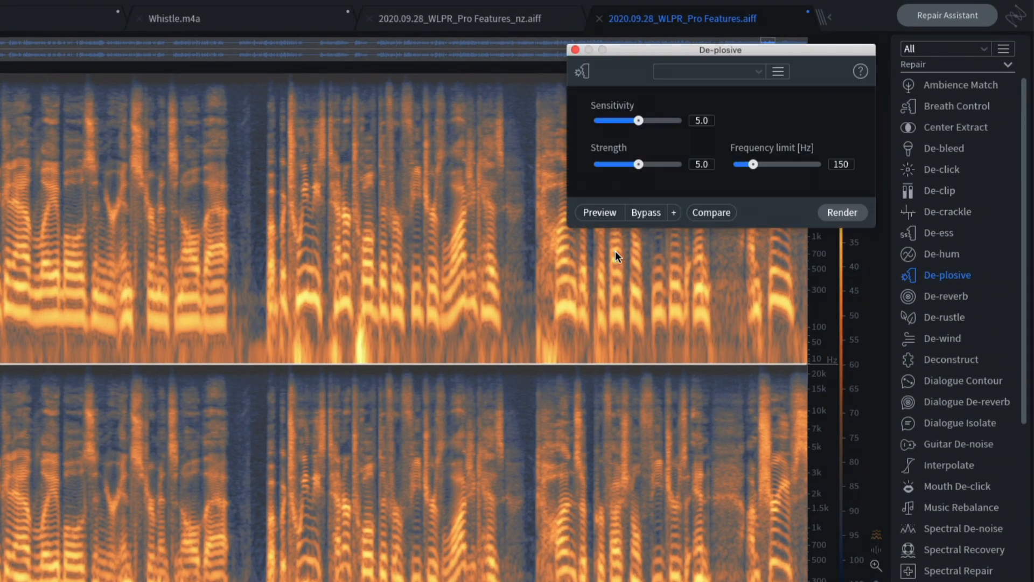
mouse_move(626, 120)
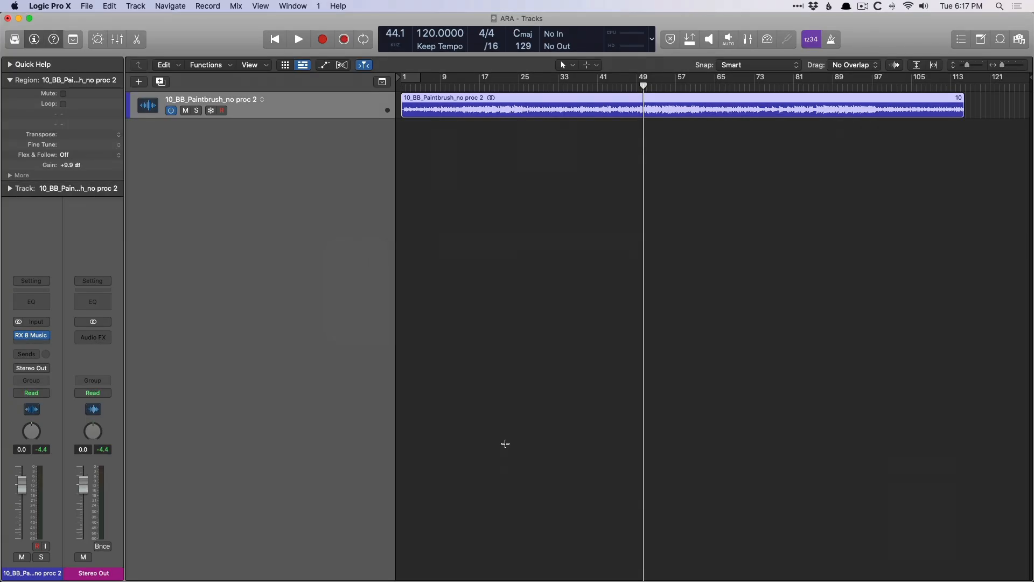
Open the RX 8 Music Rebalance window on the Paintbrush track and list its plug-in choices.
double_click(31, 336)
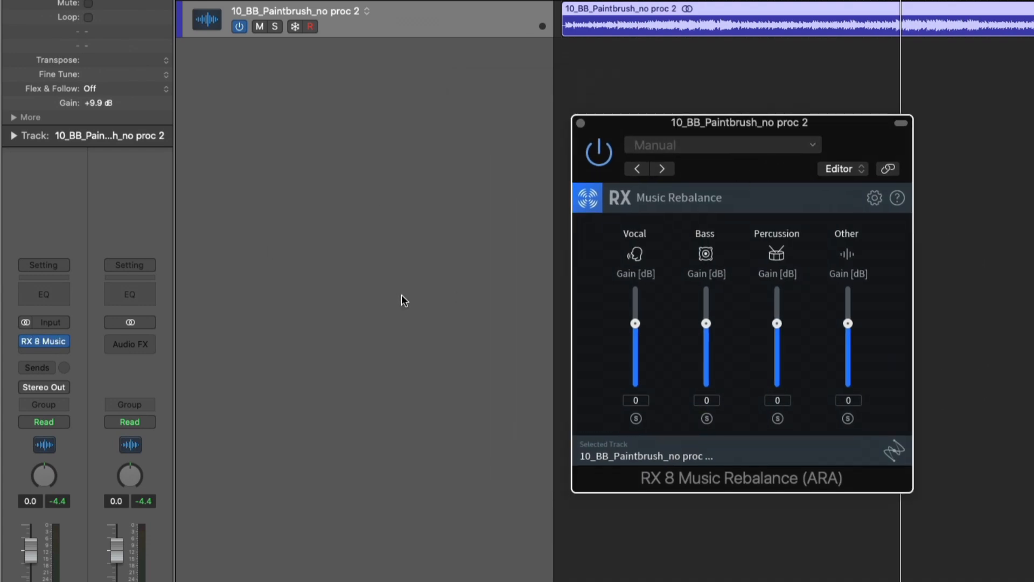
left_click(44, 341)
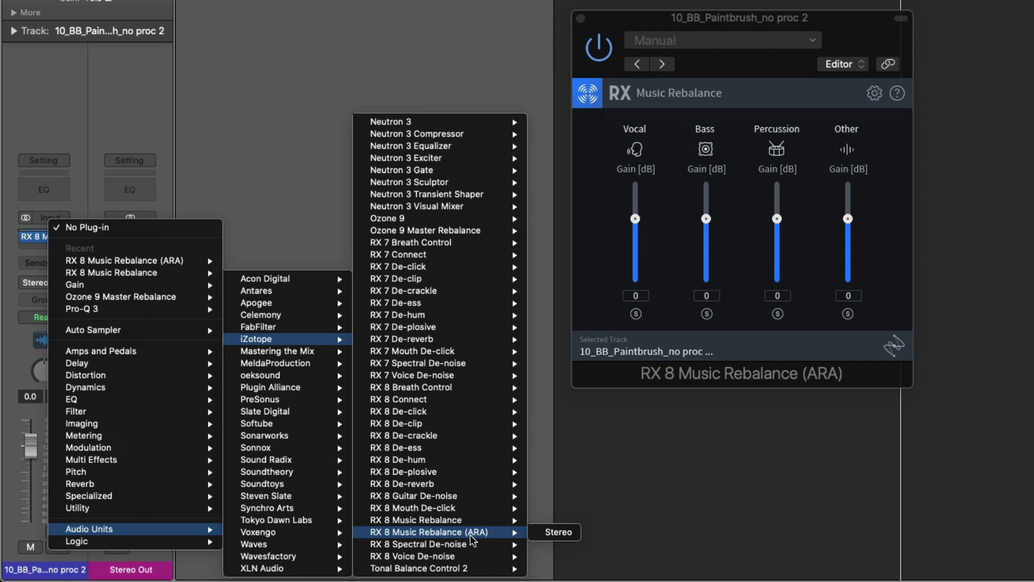
Load the stereo RX 8 Music Rebalance (ARA) plug-in on the Paintbrush track.
left_click(558, 532)
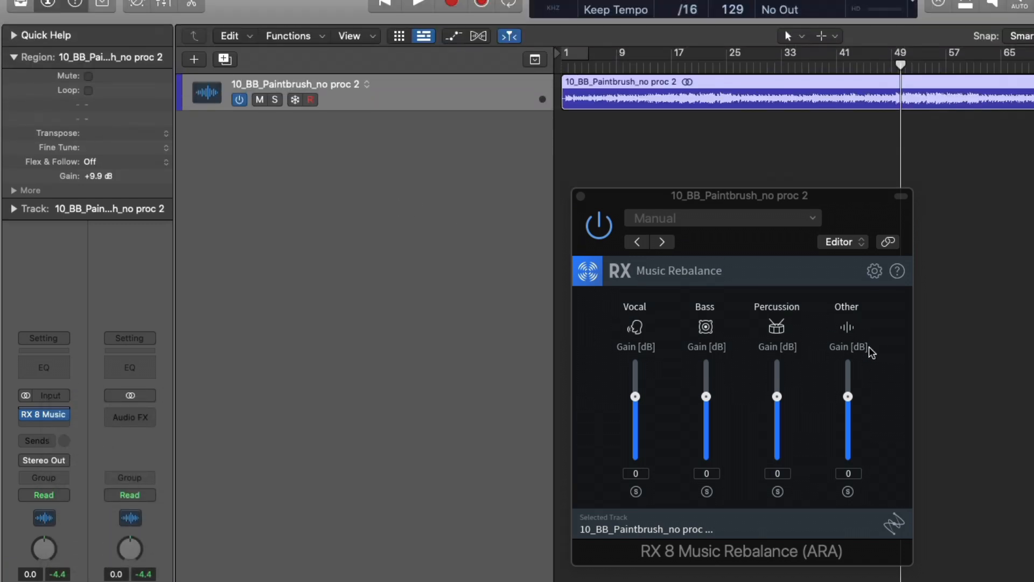
mouse_move(823, 315)
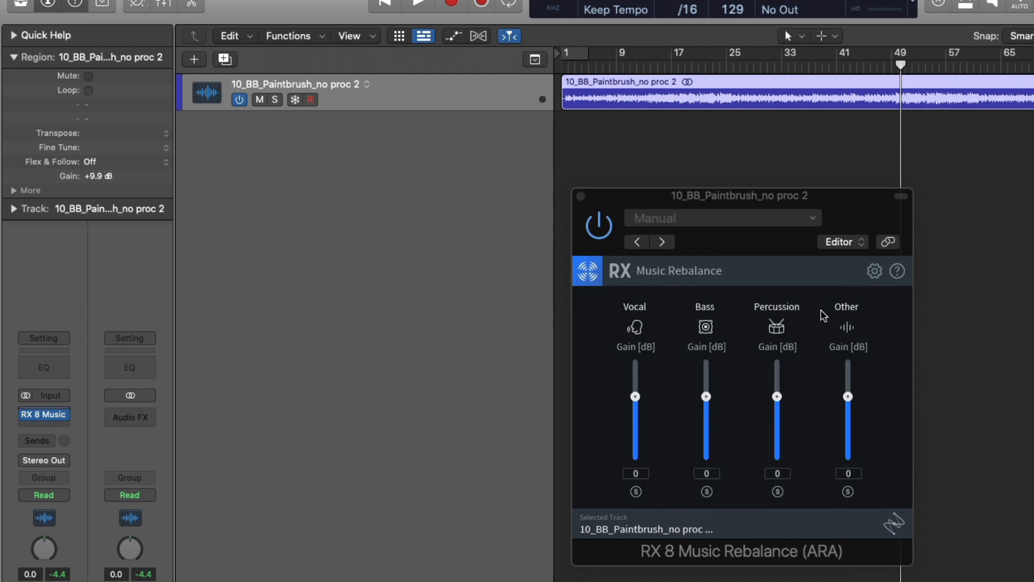